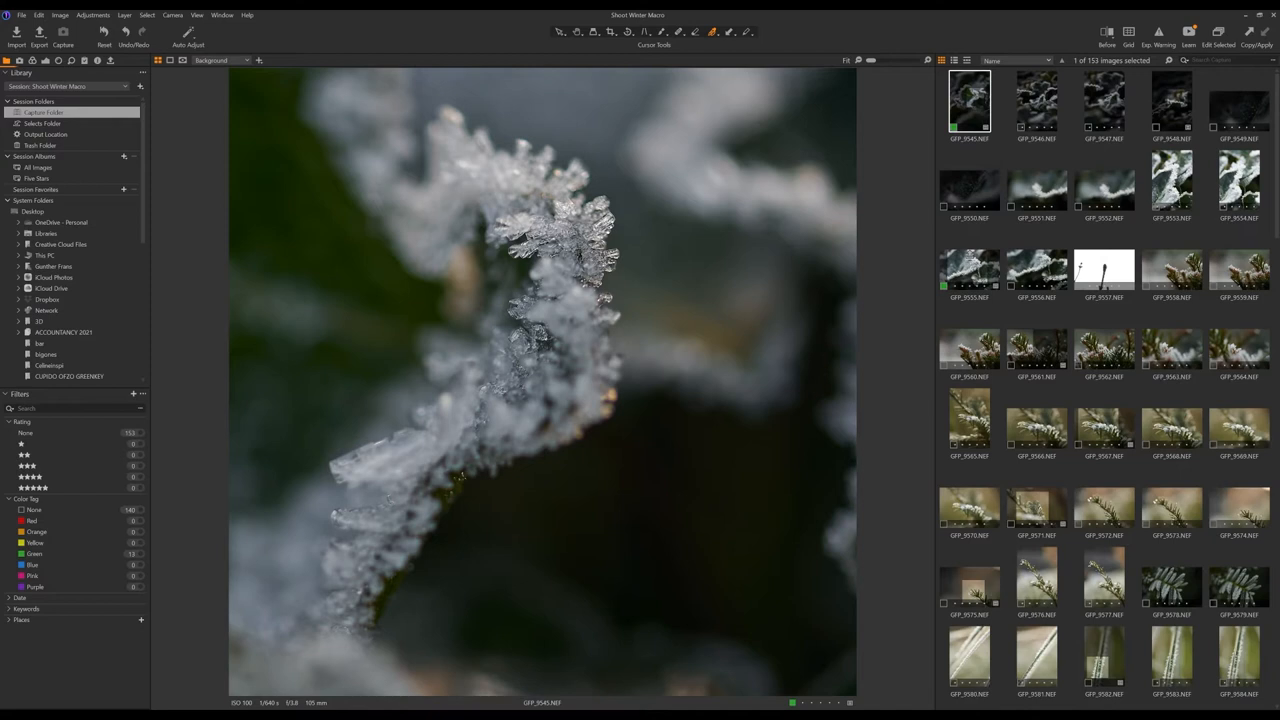
Preview frost images GFP_9553, 9560, 9578, 9602 and 9545, ending on GFP_9555.
scroll("down", 3)
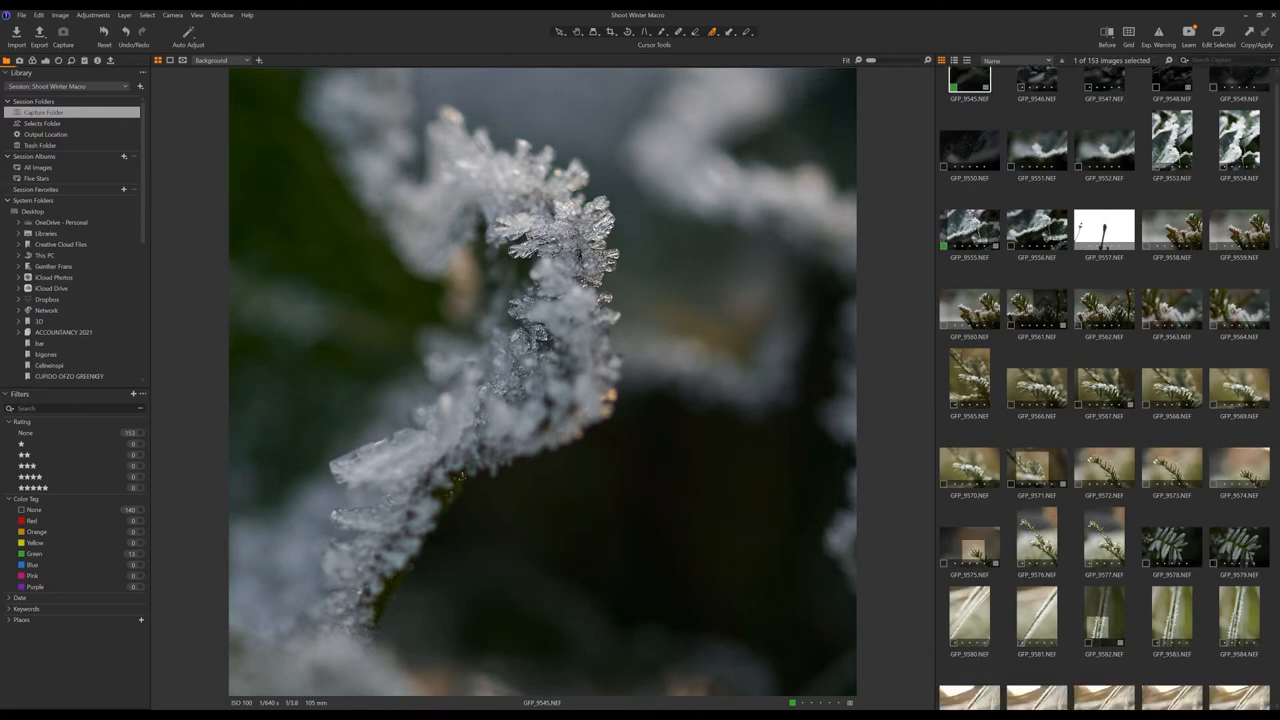
left_click(1104, 520)
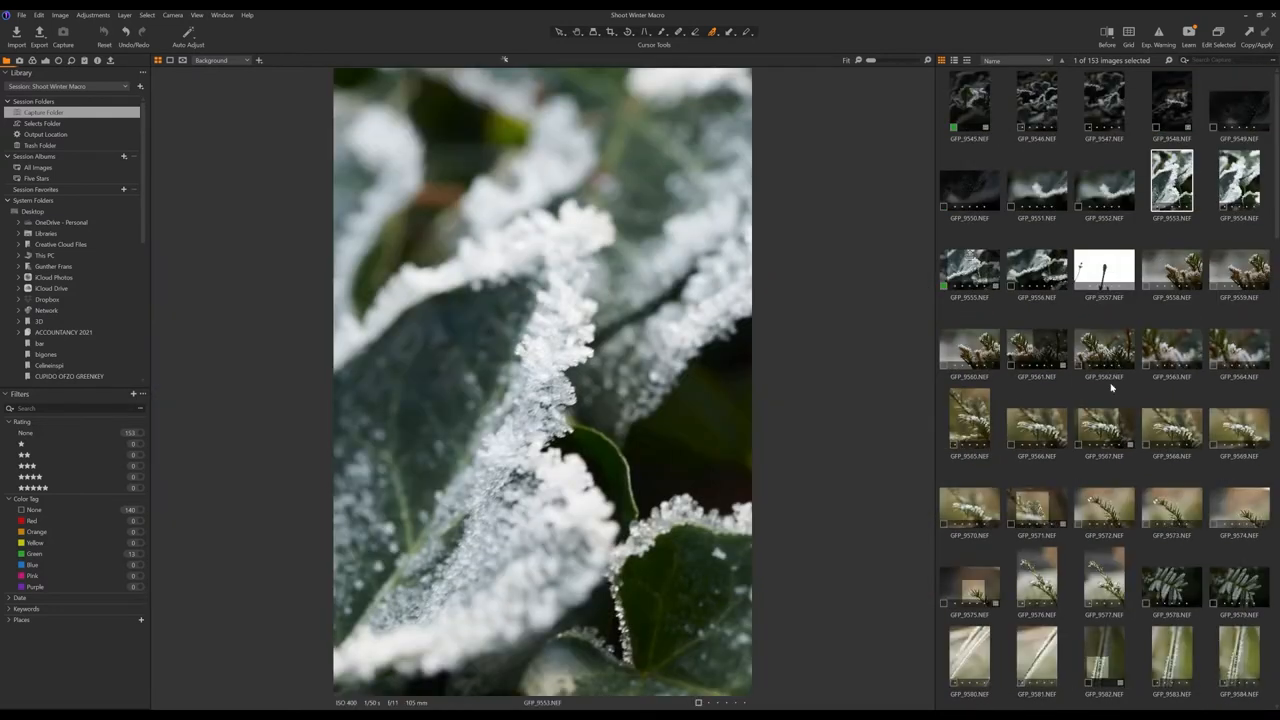
left_click(969, 350)
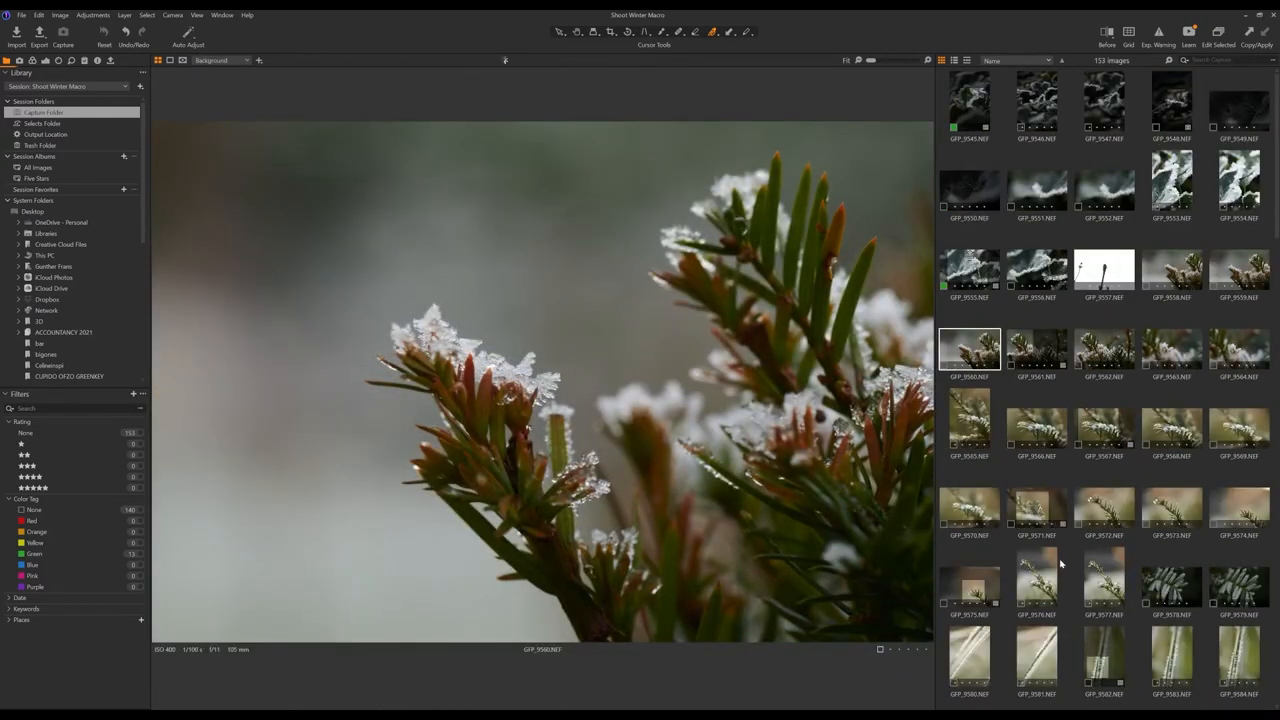
left_click(1168, 108)
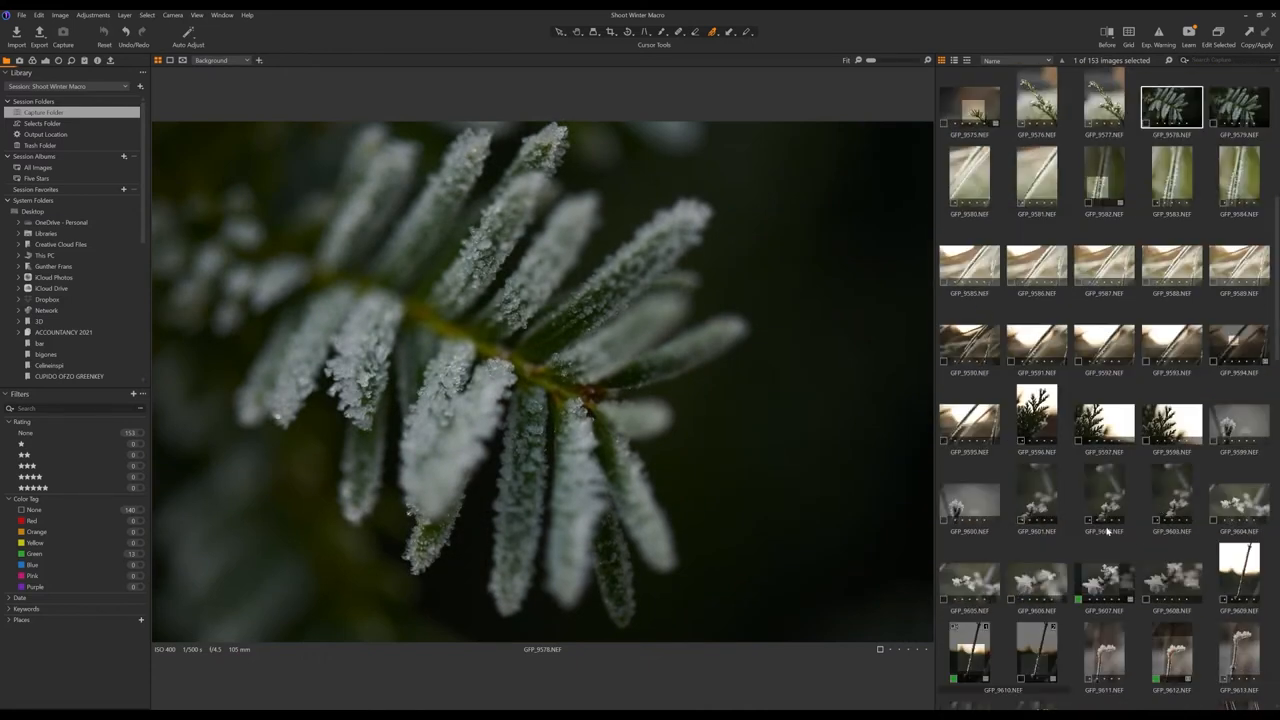
left_click(1105, 500)
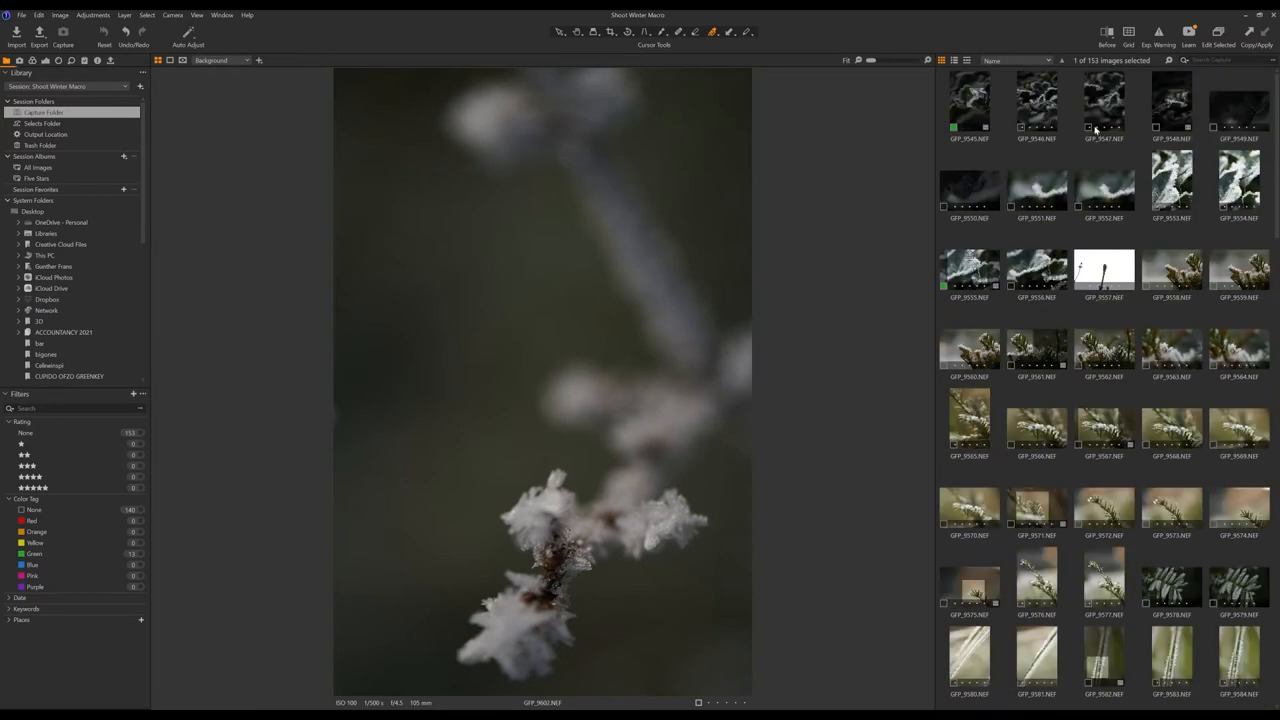
left_click(969, 103)
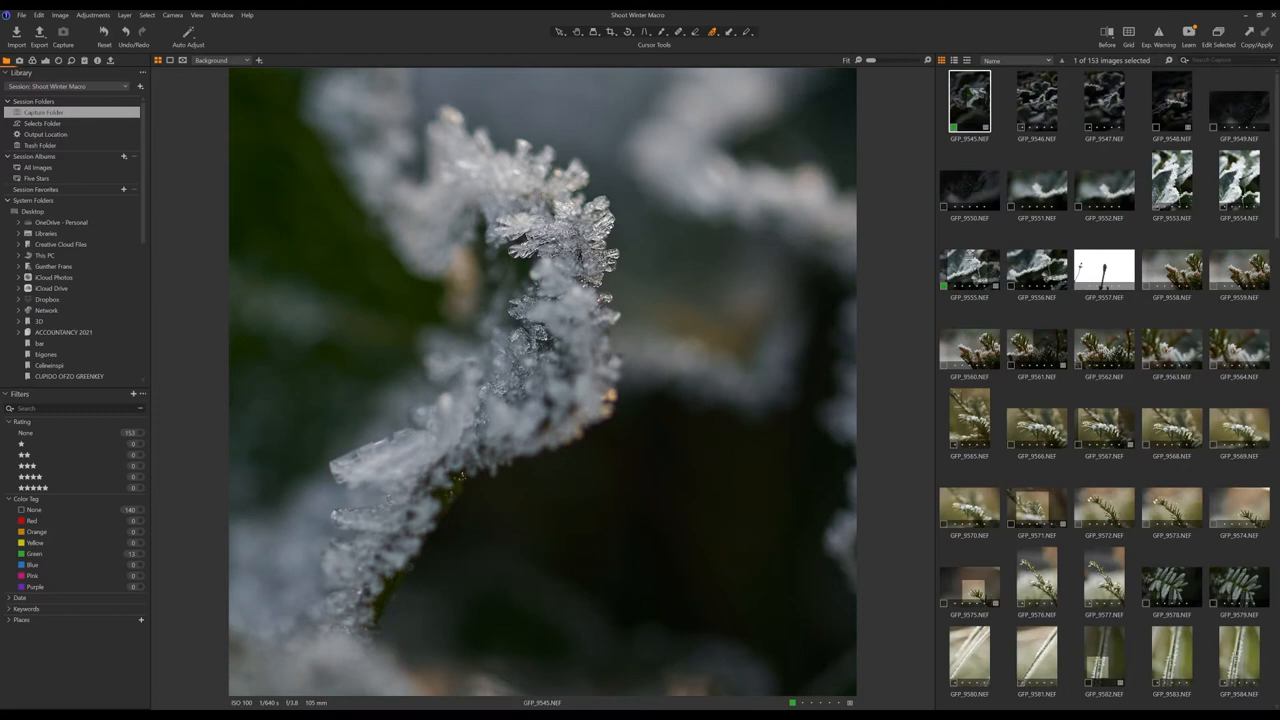
left_click(969, 270)
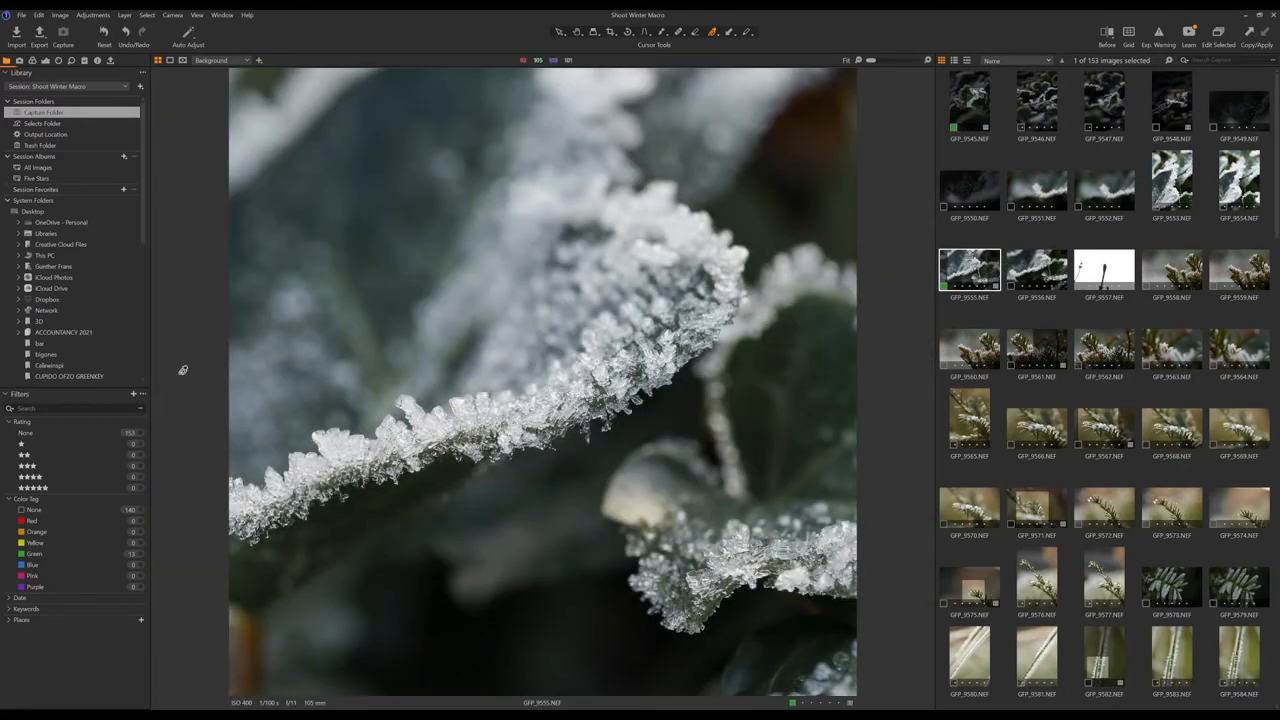
mouse_move(172, 475)
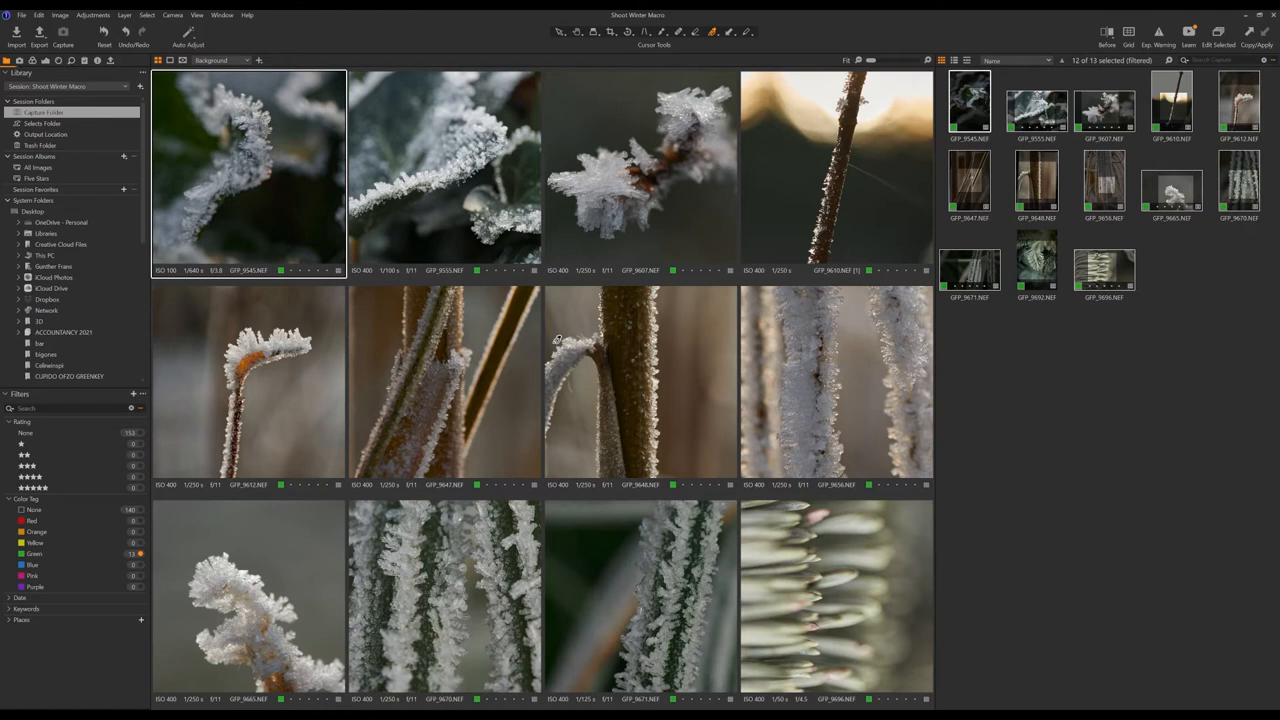
mouse_move(89, 354)
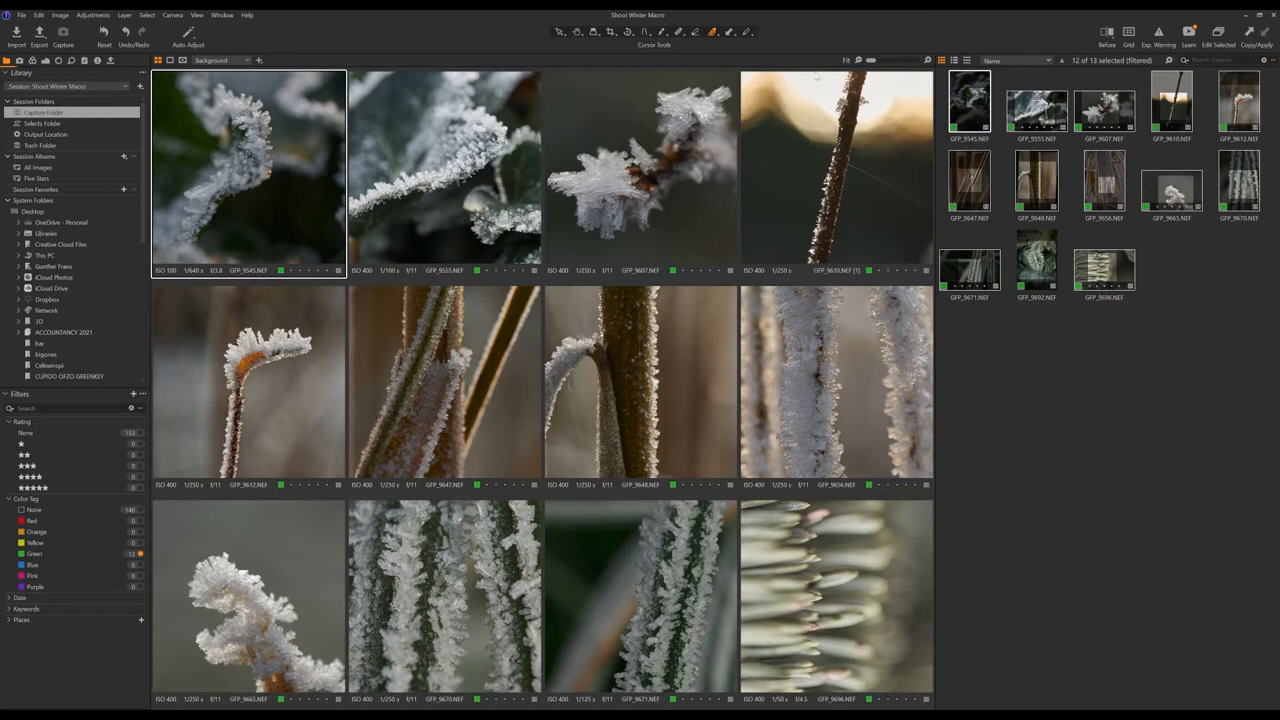
mouse_move(88, 129)
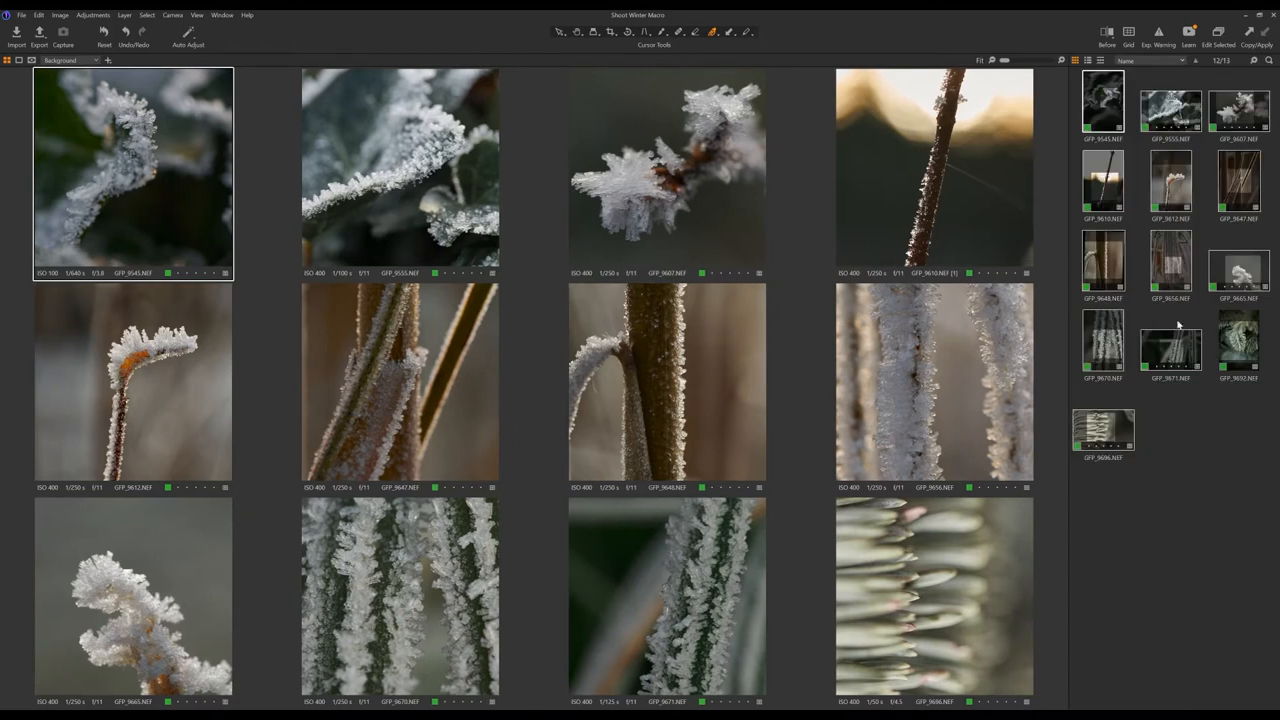
mouse_move(1148, 358)
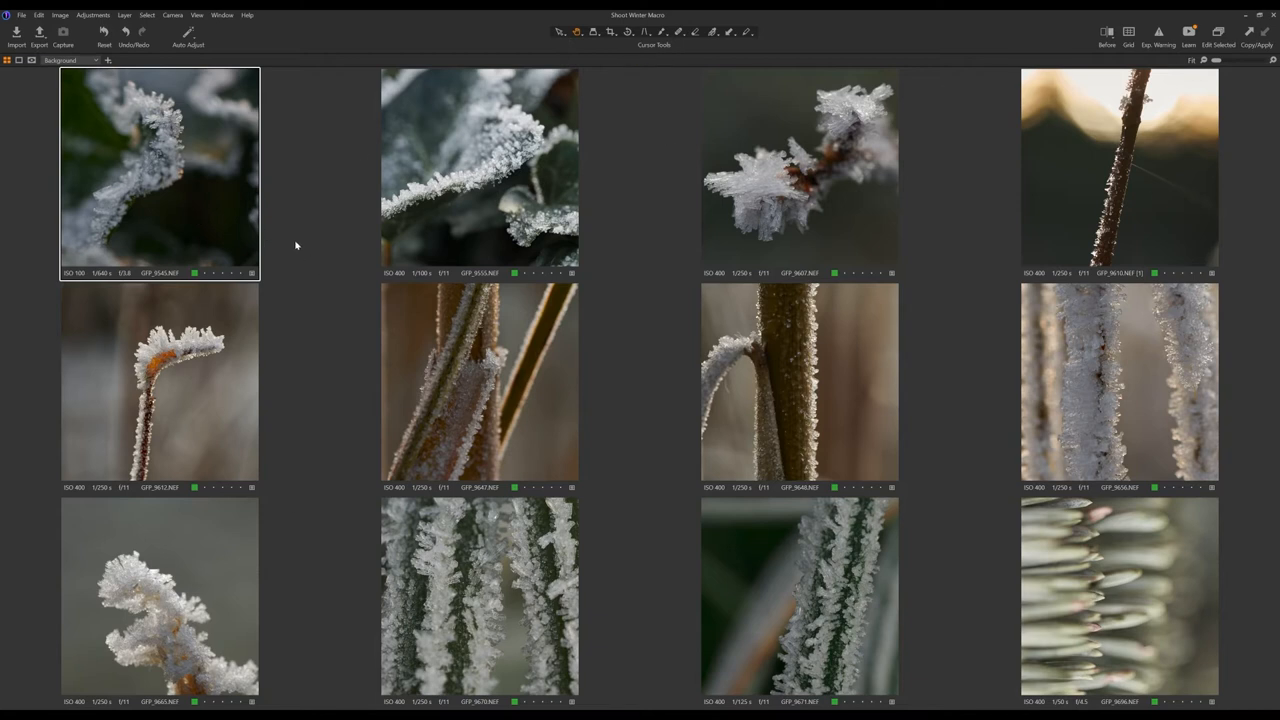
double_click(160, 170)
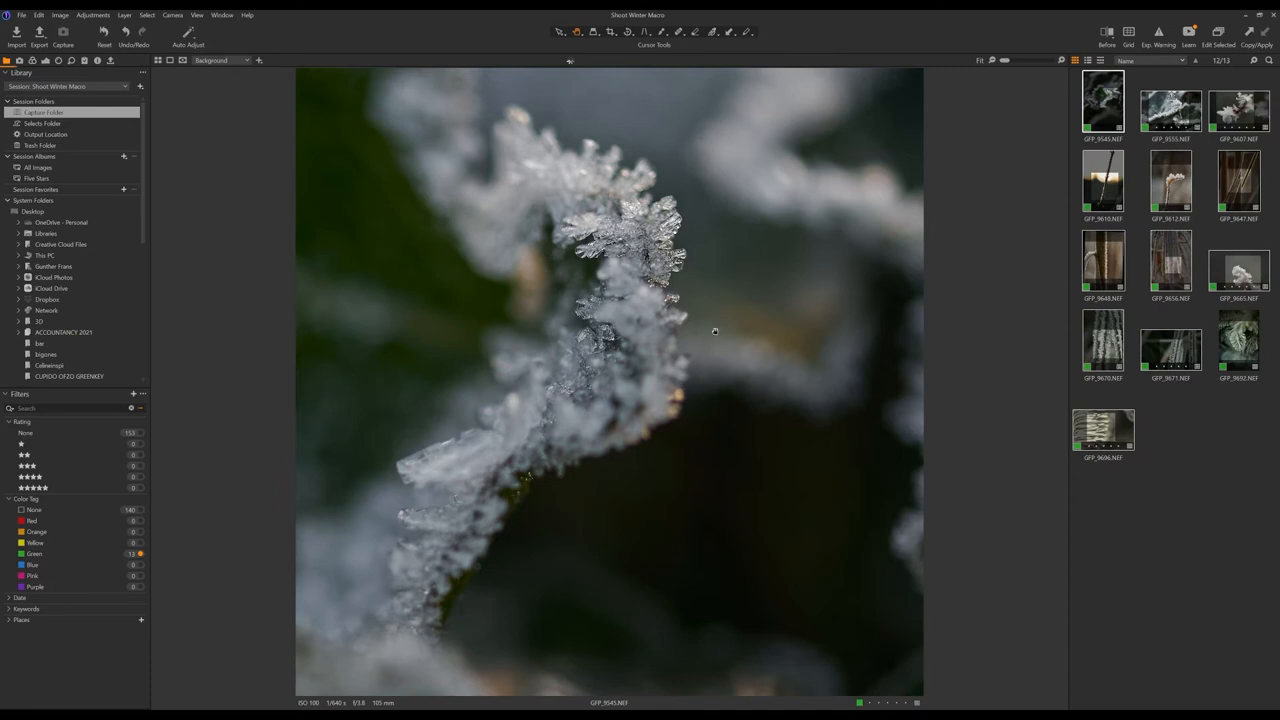
mouse_move(1153, 317)
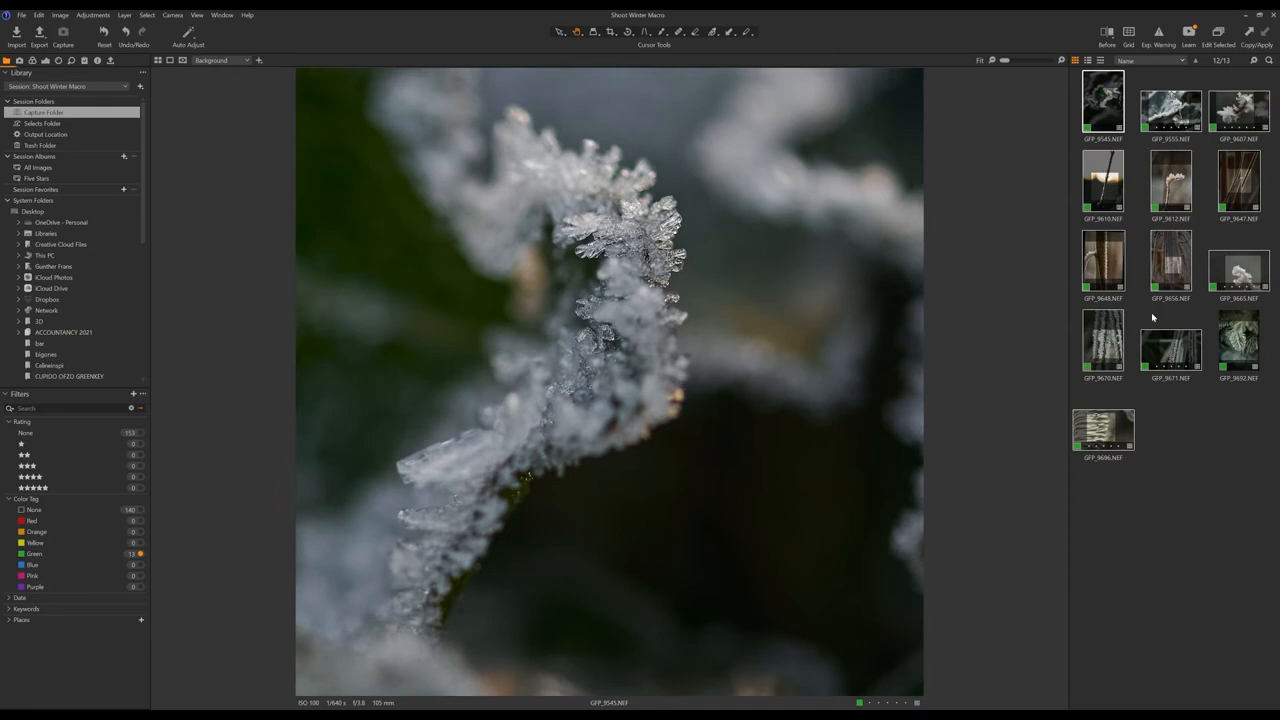
mouse_move(127, 328)
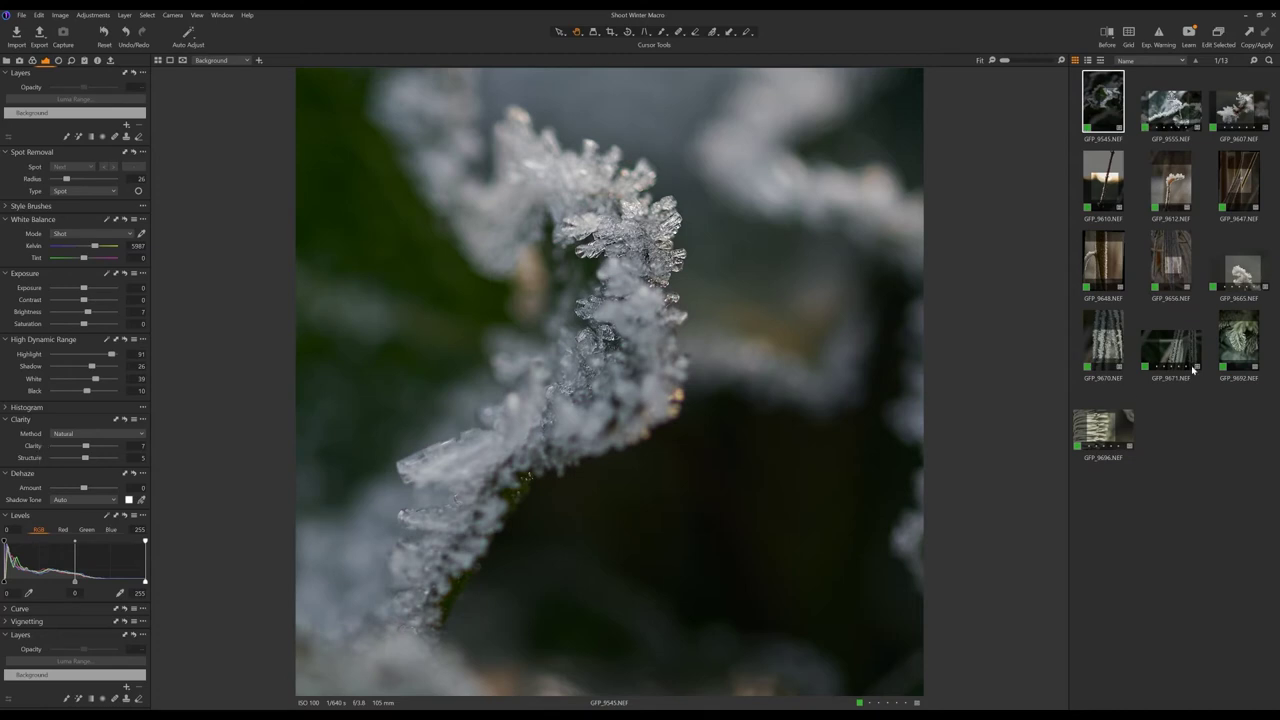
View GFP_9555, then inspect GFP_9607's ice crystals up close and fit it back.
left_click(1172, 107)
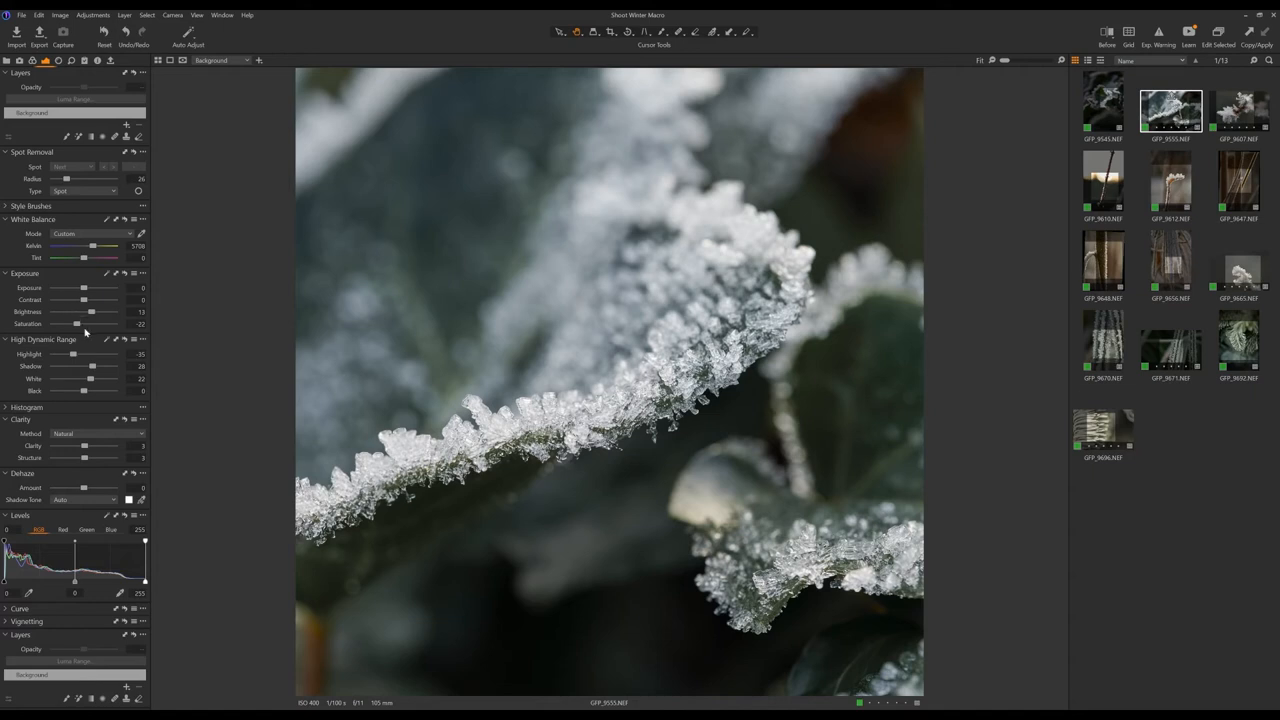
mouse_move(88, 357)
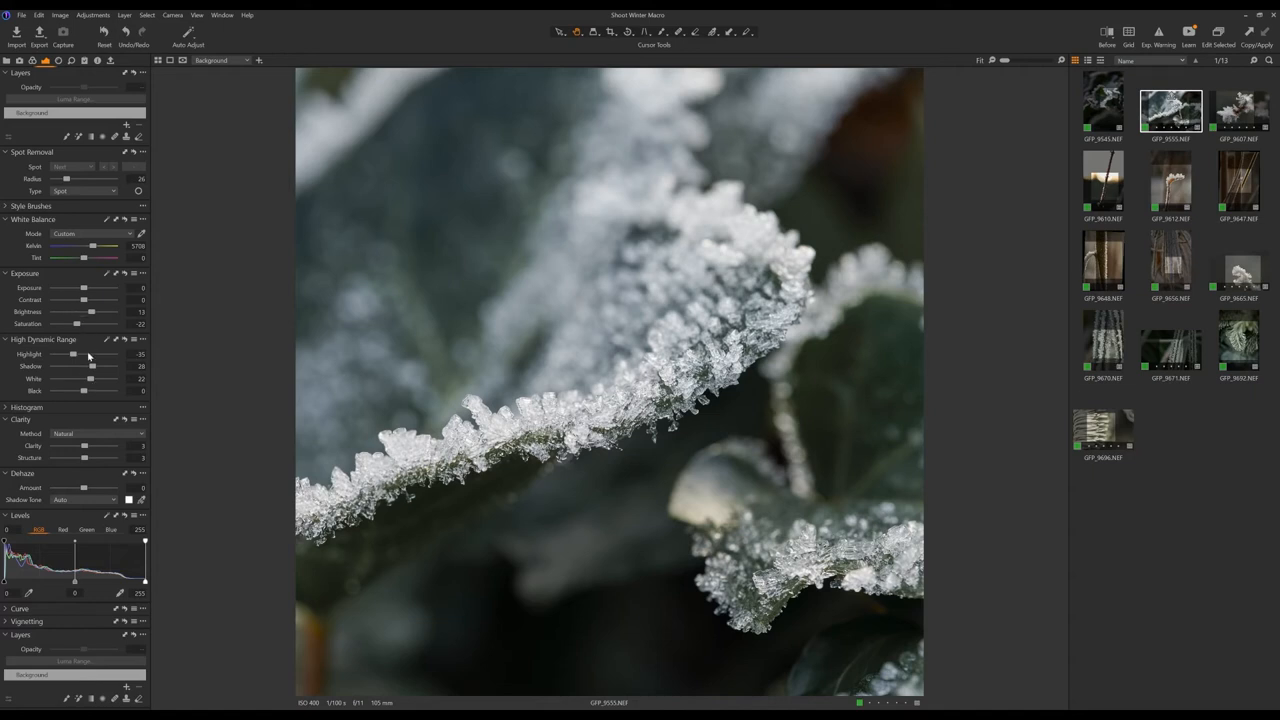
mouse_move(68, 523)
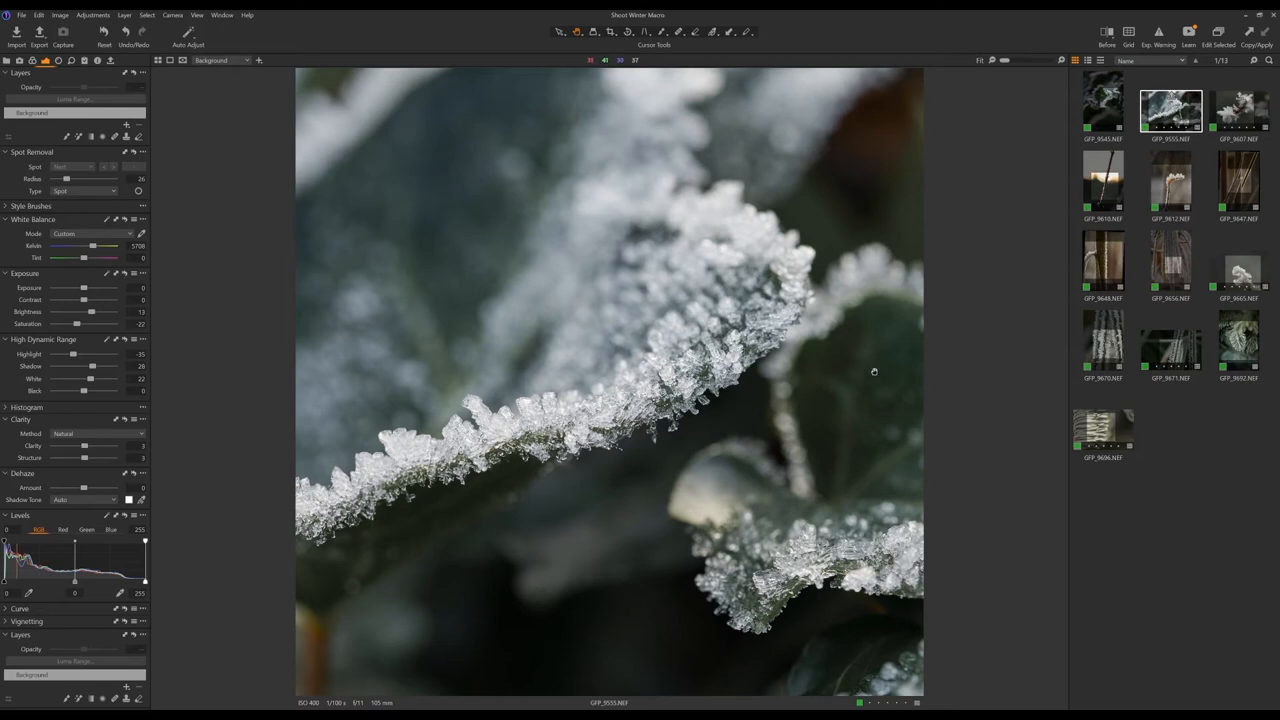
left_click(1241, 108)
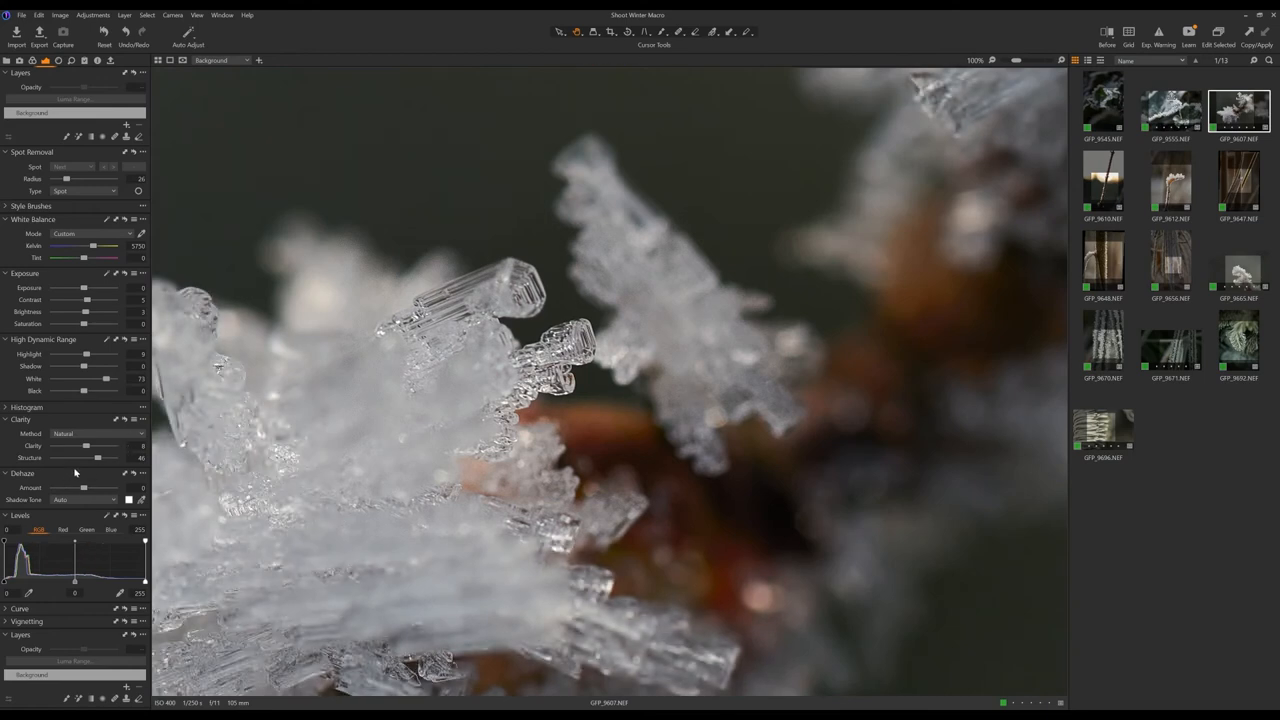
mouse_move(106, 470)
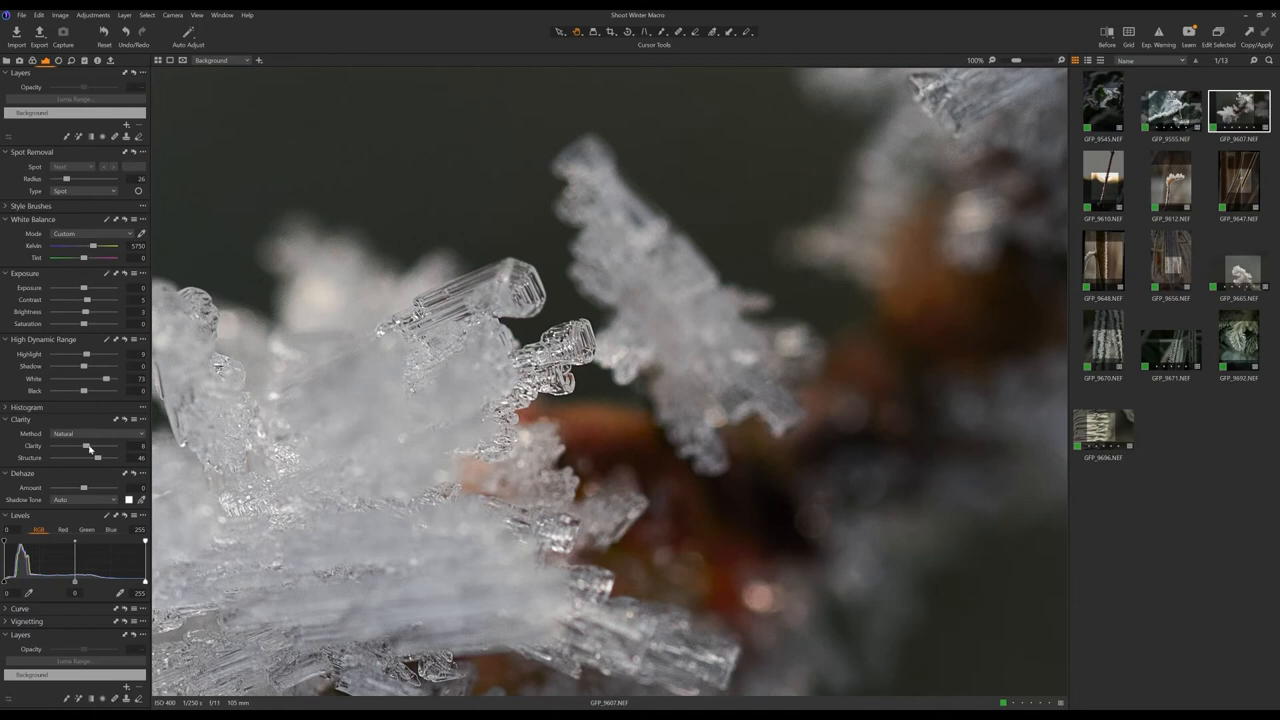
mouse_move(120, 428)
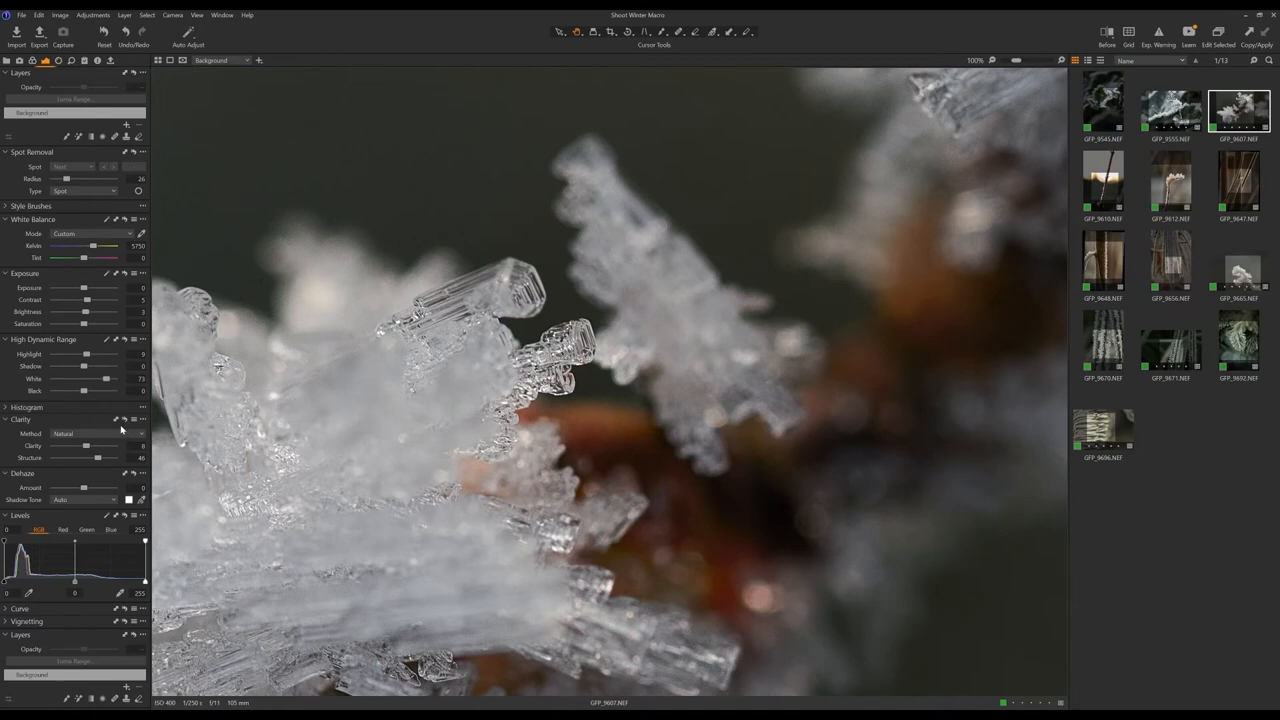
mouse_move(122, 424)
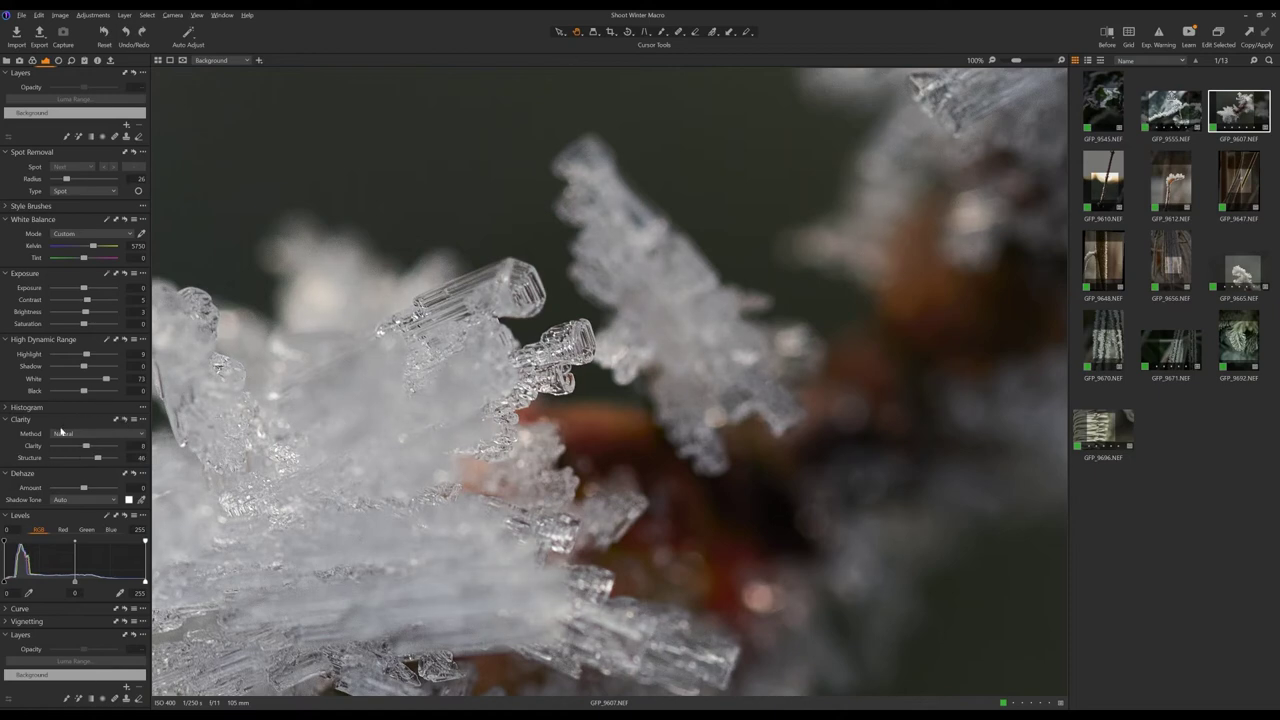
left_click(981, 62)
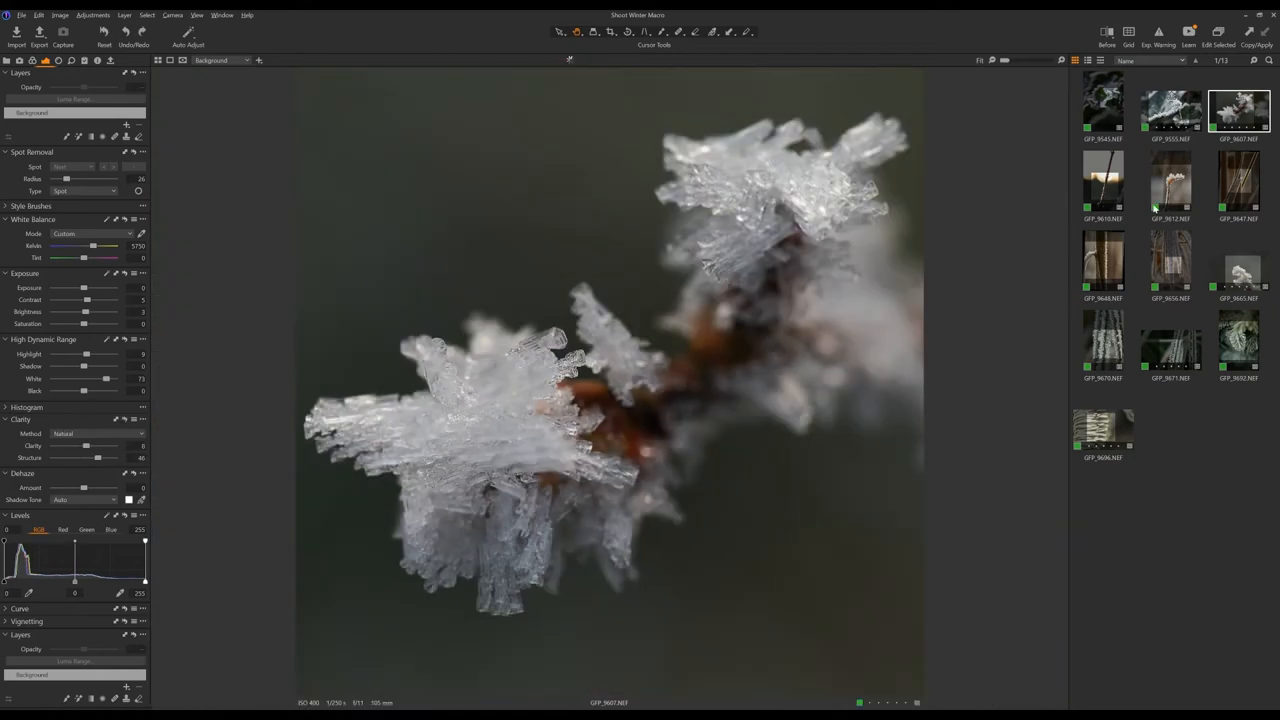
View the backlit stem GFP_9610, then the orange-bent stem GFP_9612.
left_click(1105, 188)
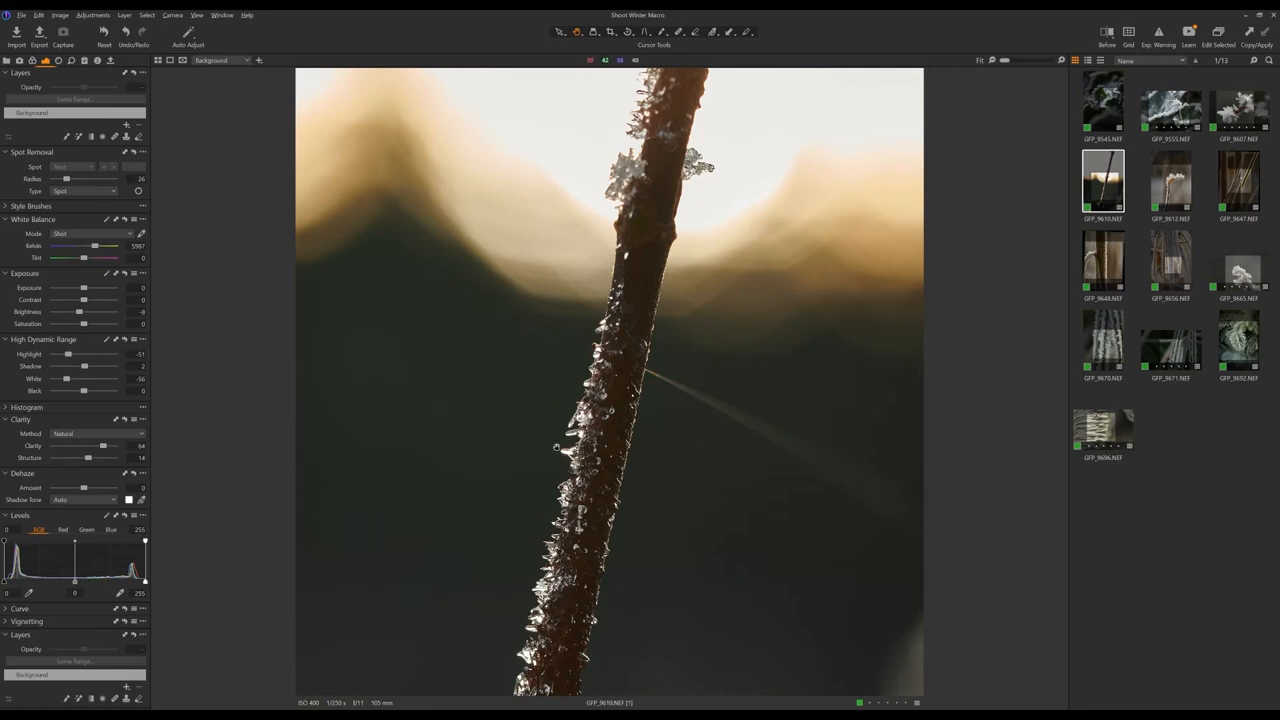
left_click(1171, 187)
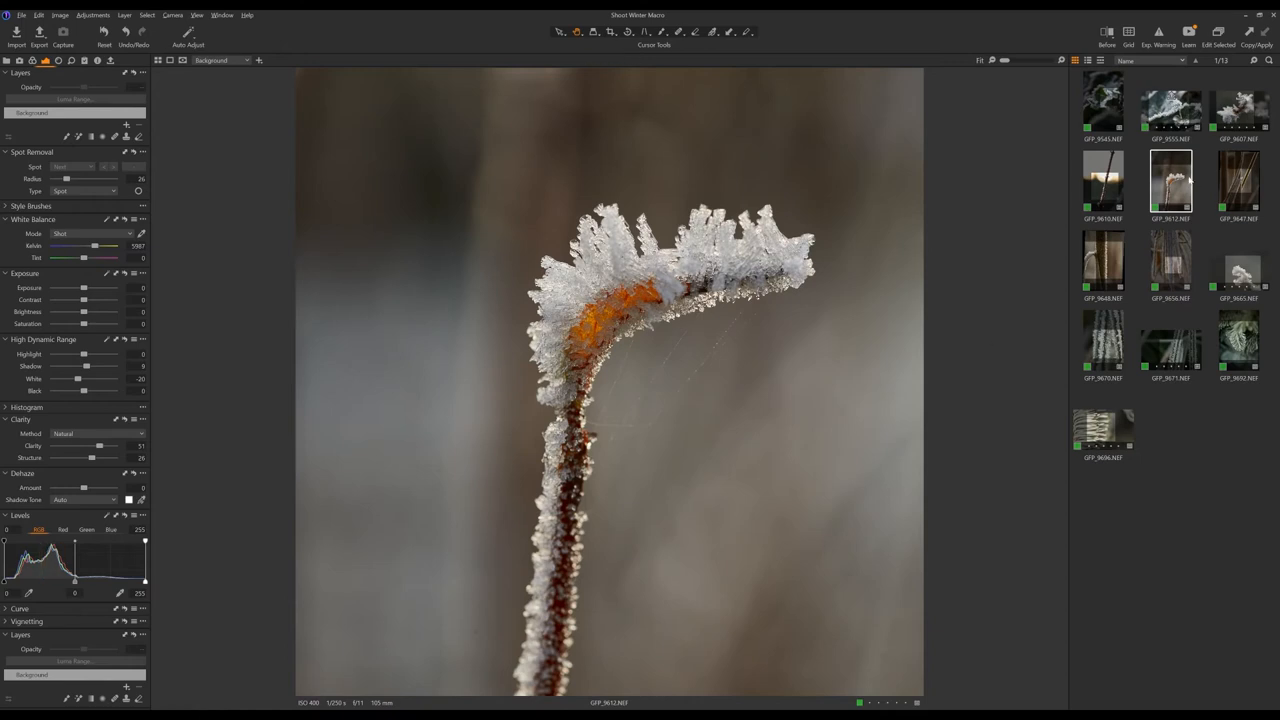
mouse_move(1223, 307)
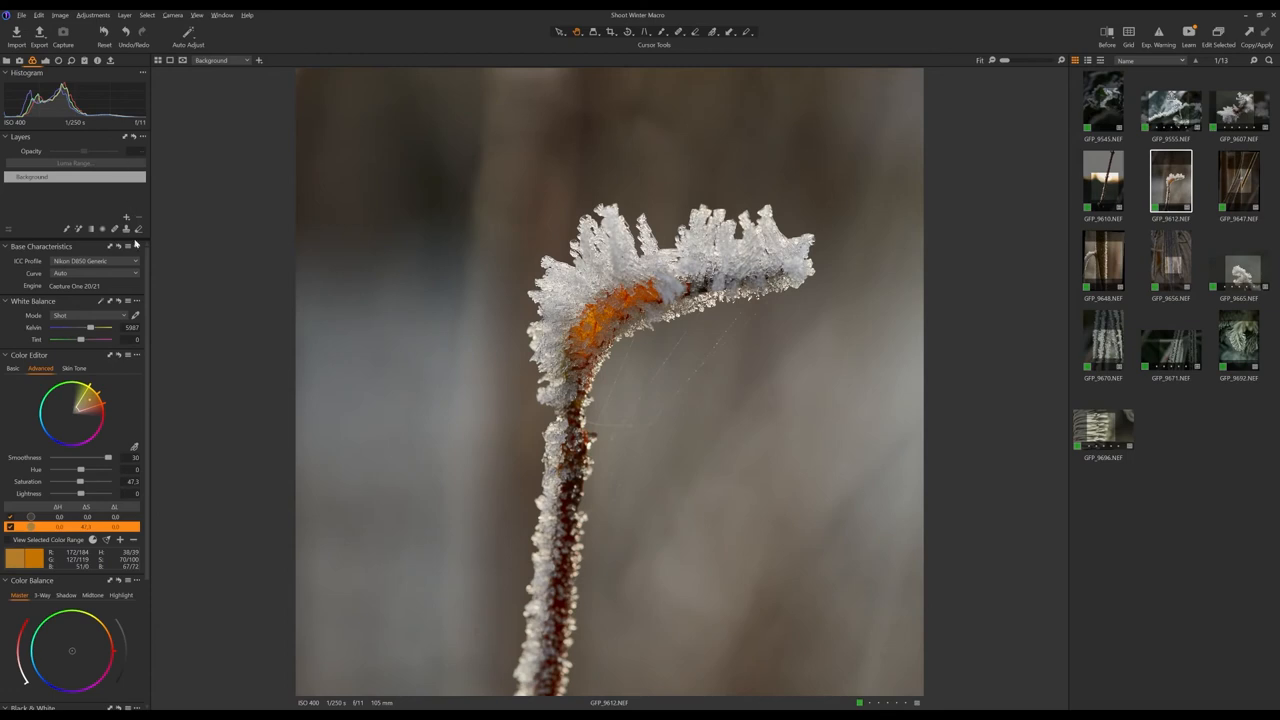
mouse_move(60, 342)
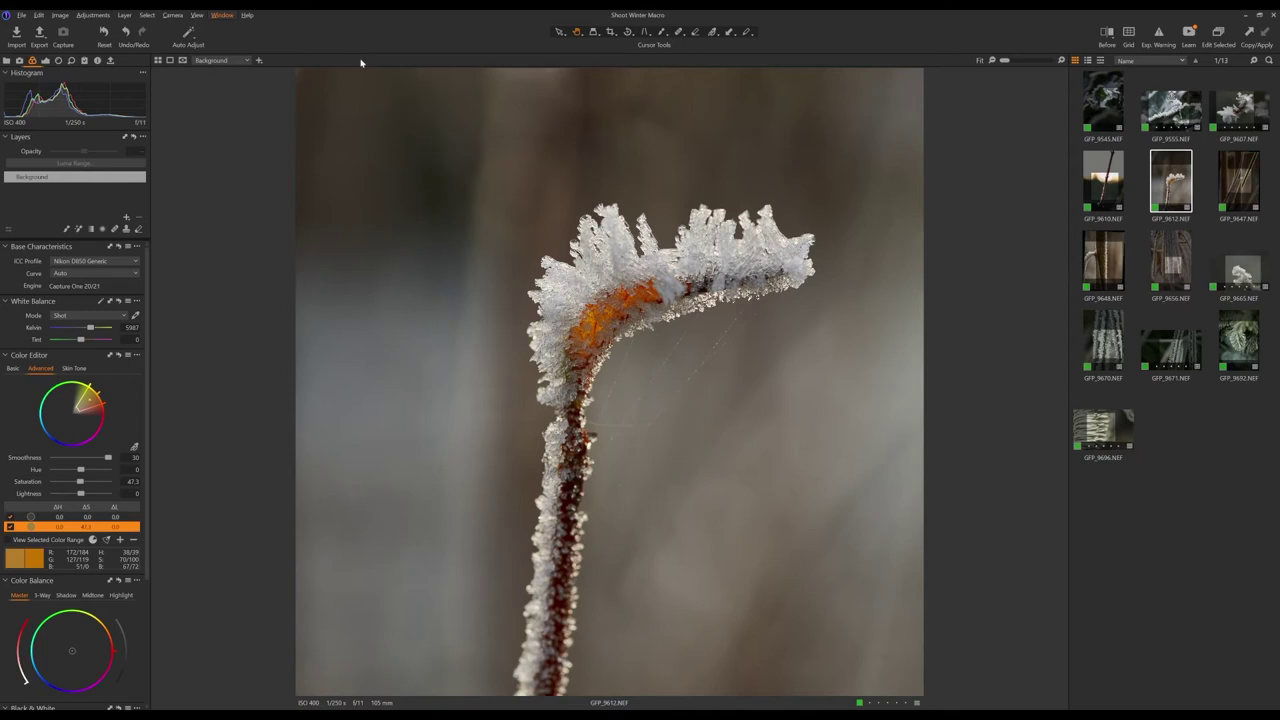
mouse_move(368, 148)
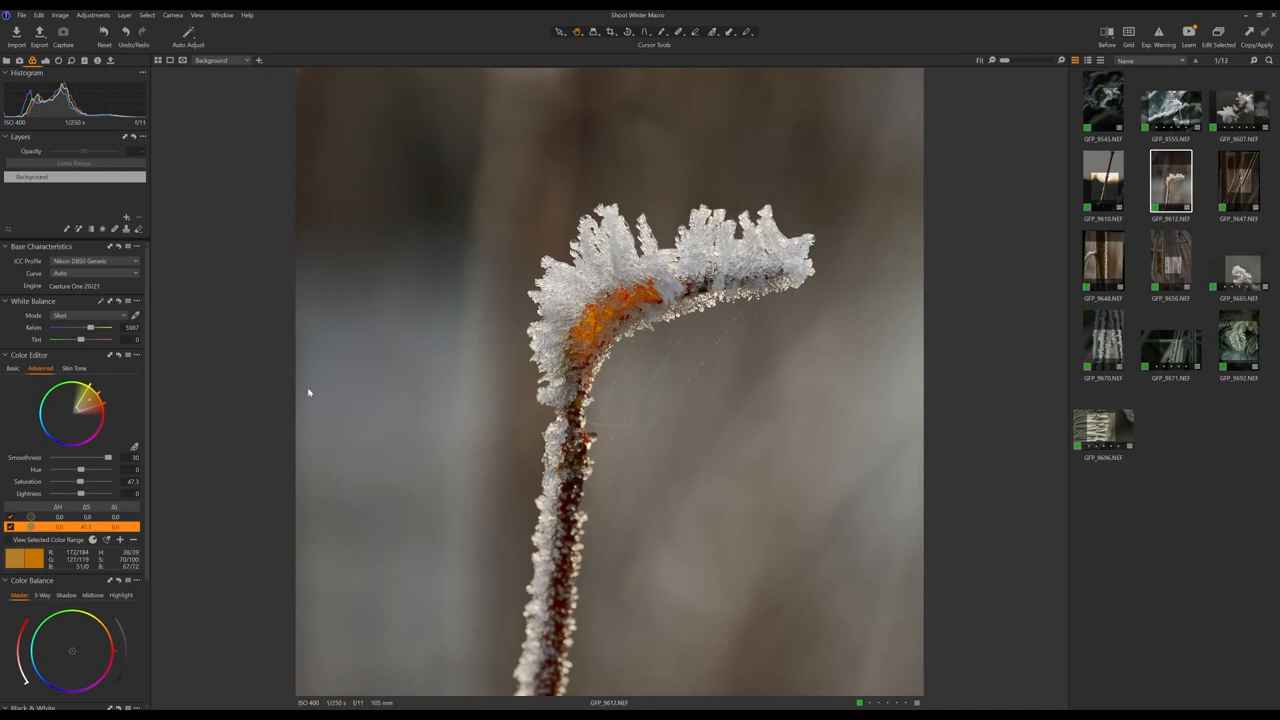
mouse_move(251, 147)
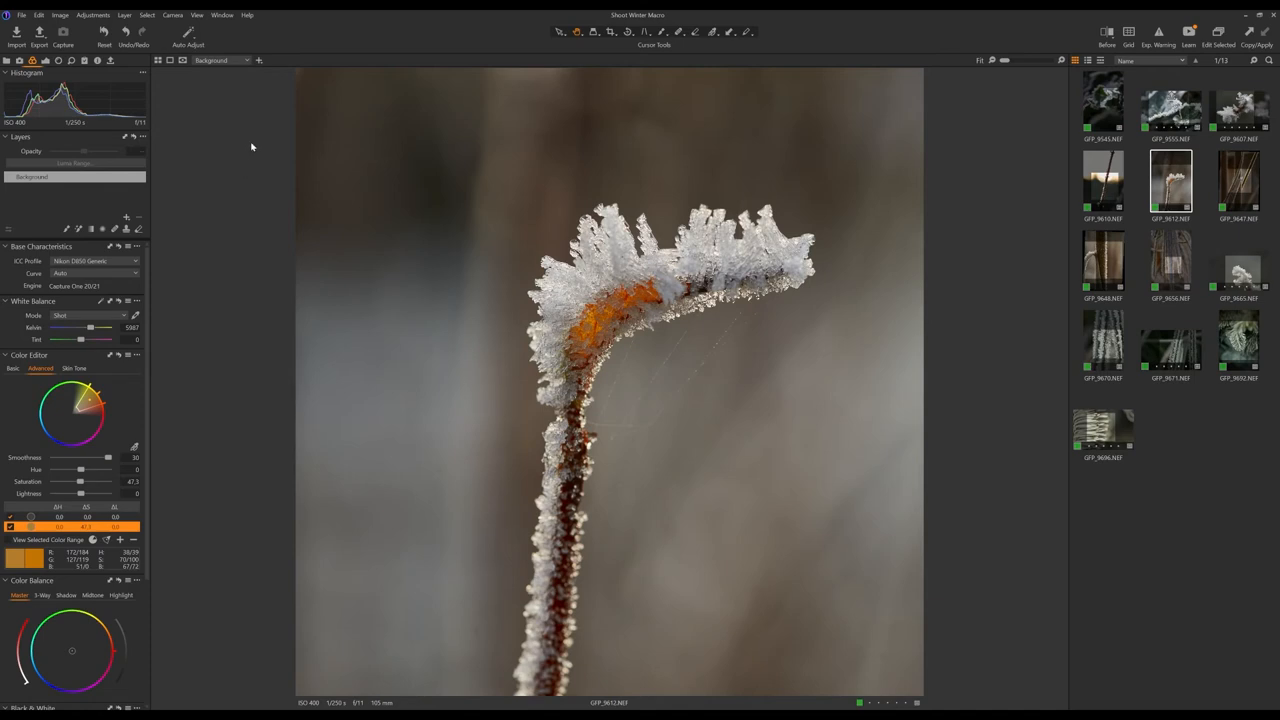
mouse_move(313, 300)
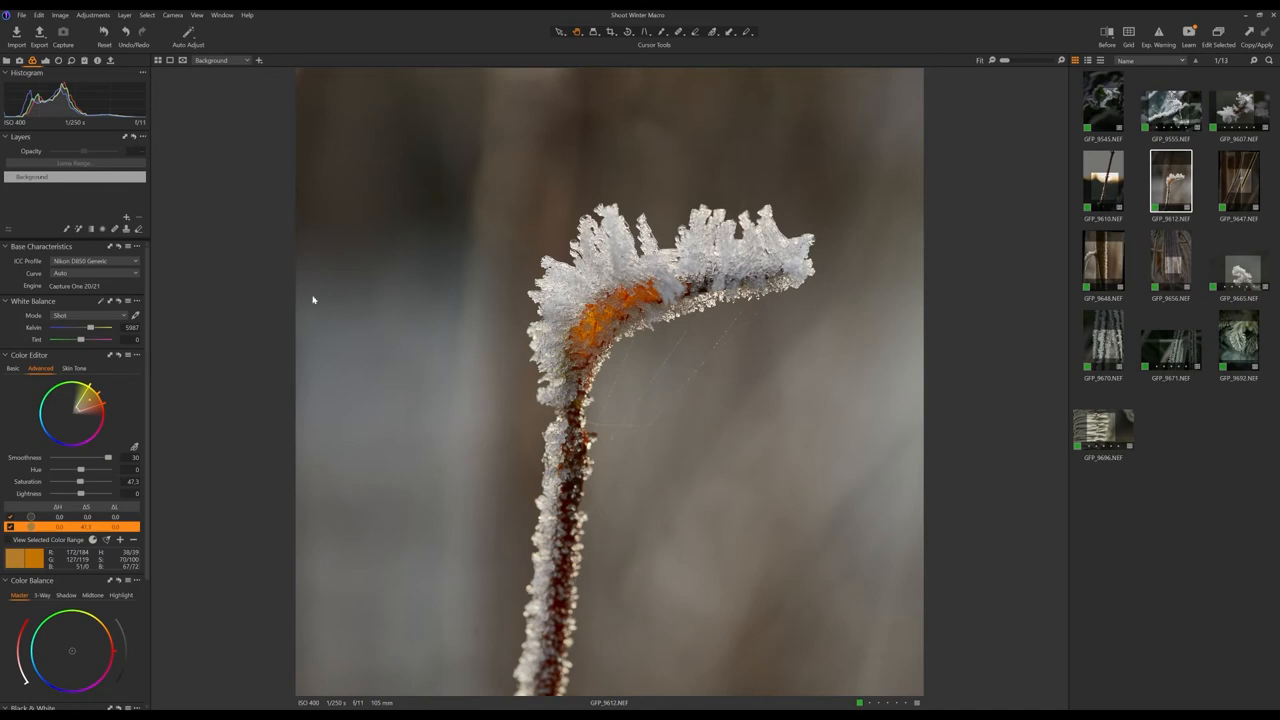
mouse_move(236, 371)
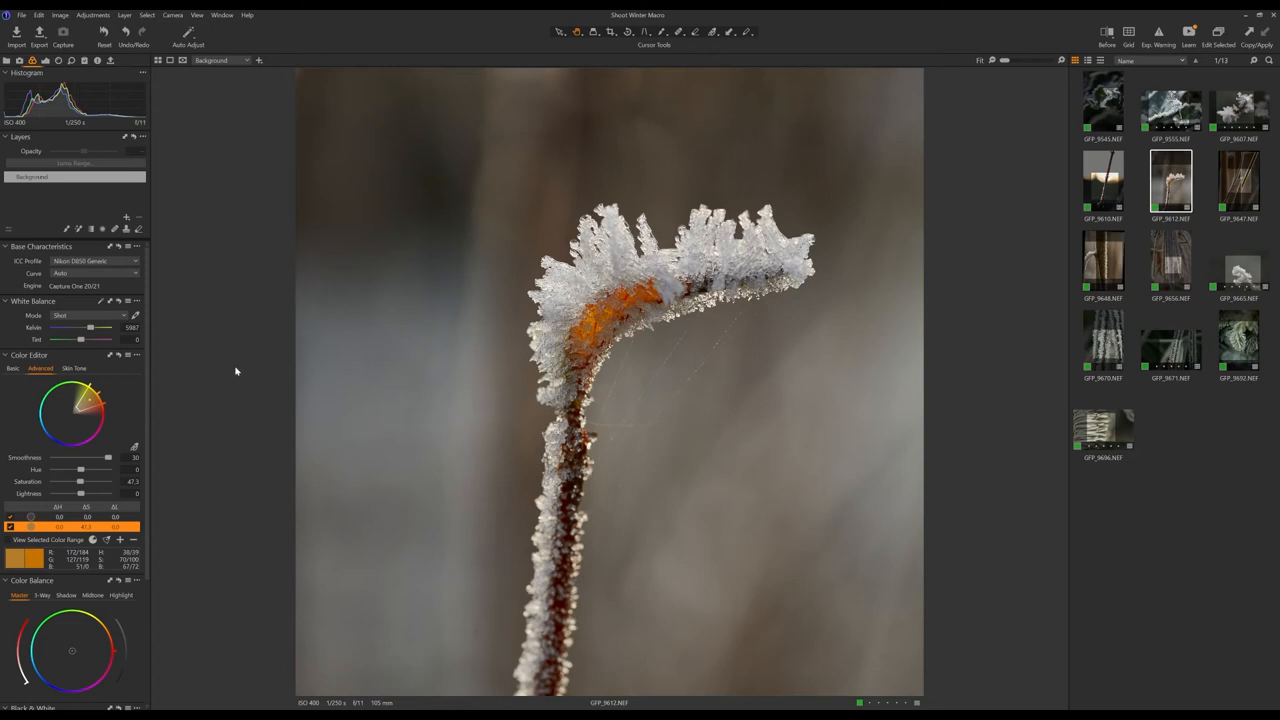
mouse_move(35, 396)
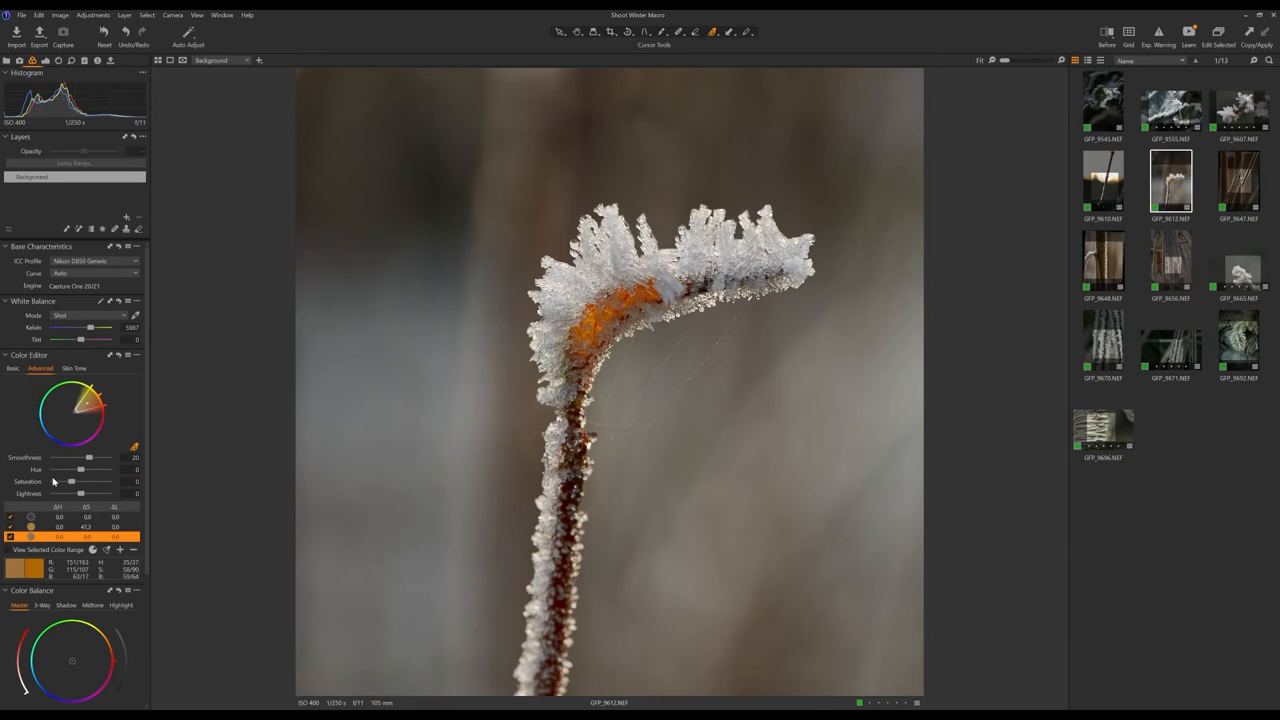
Push the sampled orange range's saturation up strongly, then pull it back.
left_click_drag(70, 481, 110, 481)
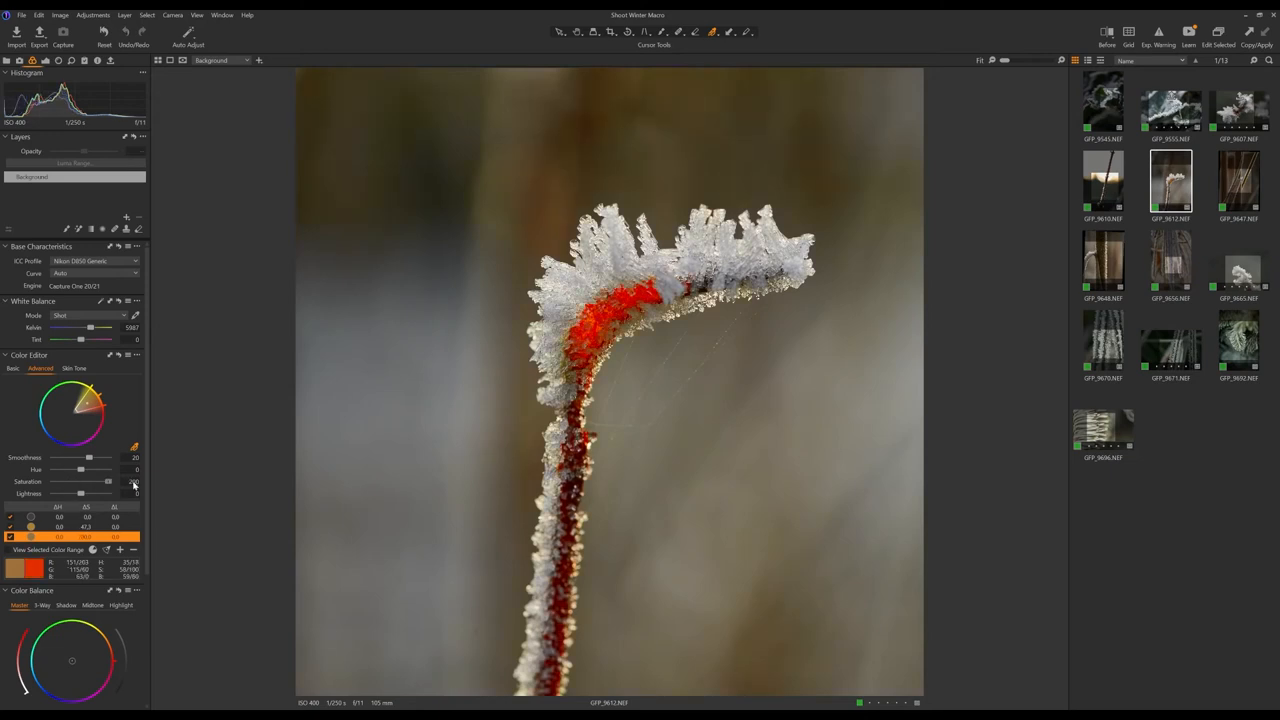
left_click_drag(107, 481, 57, 481)
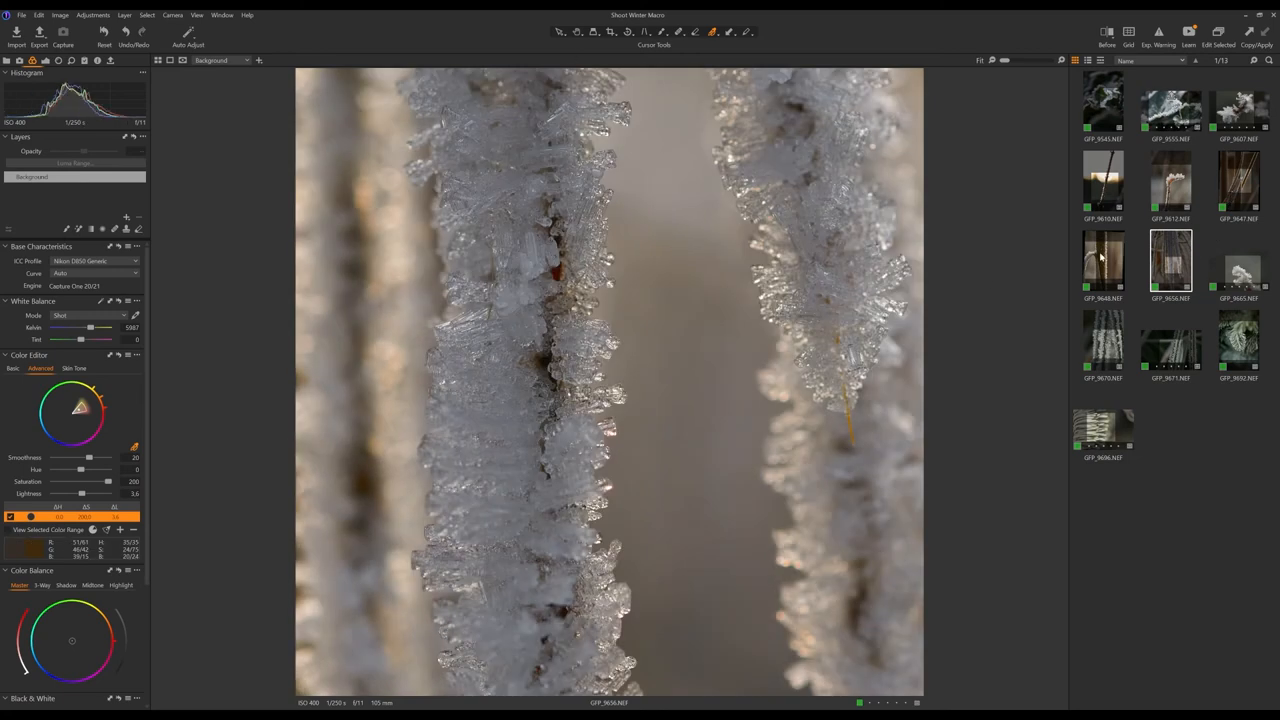
mouse_move(117, 357)
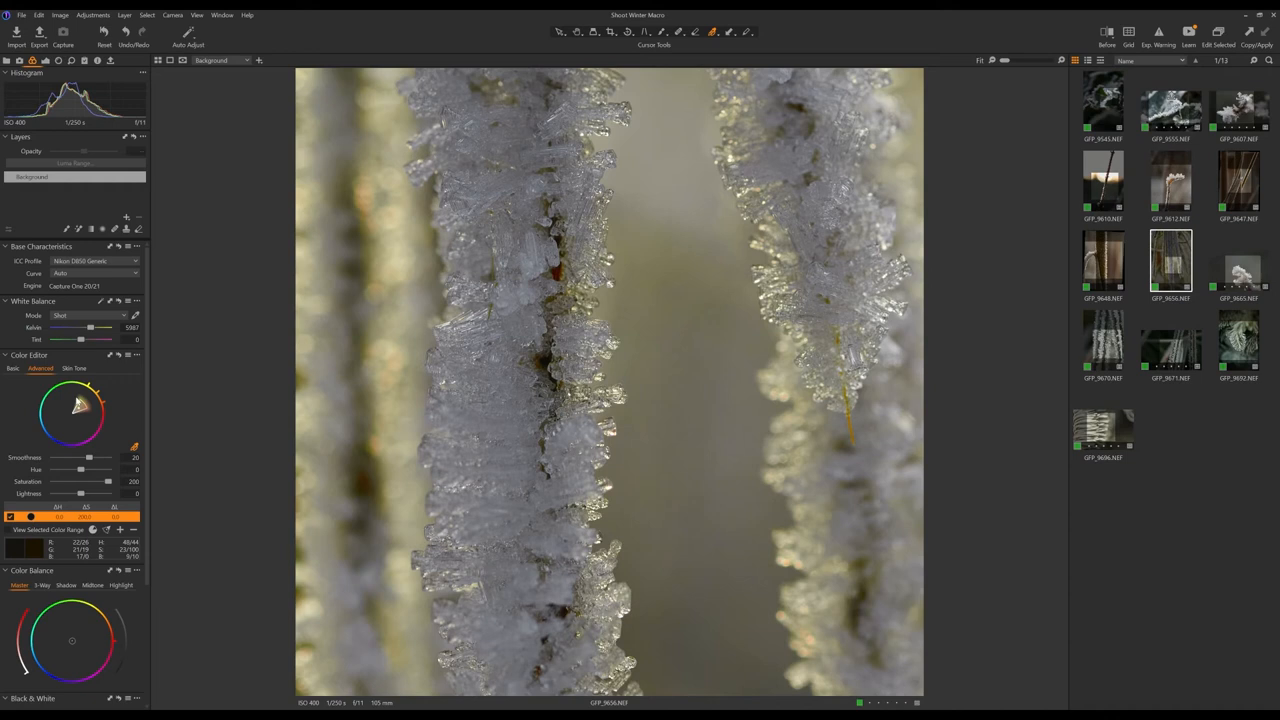
mouse_move(72, 426)
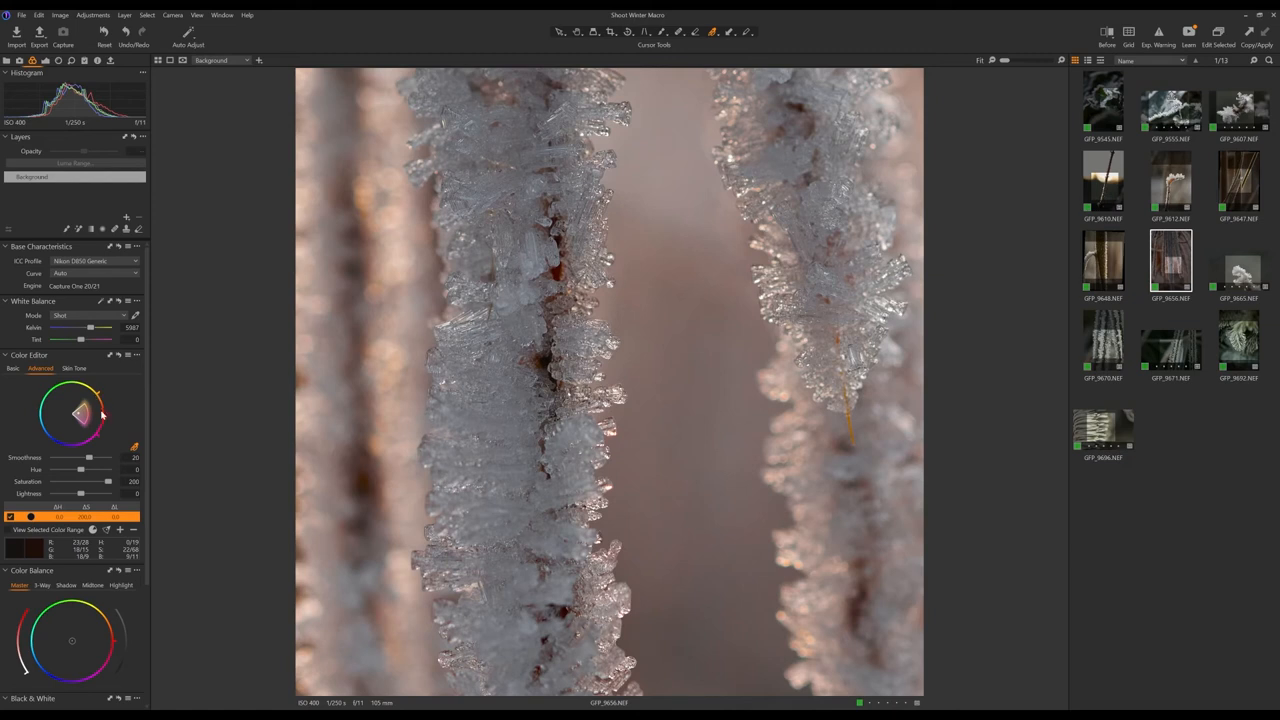
mouse_move(76, 416)
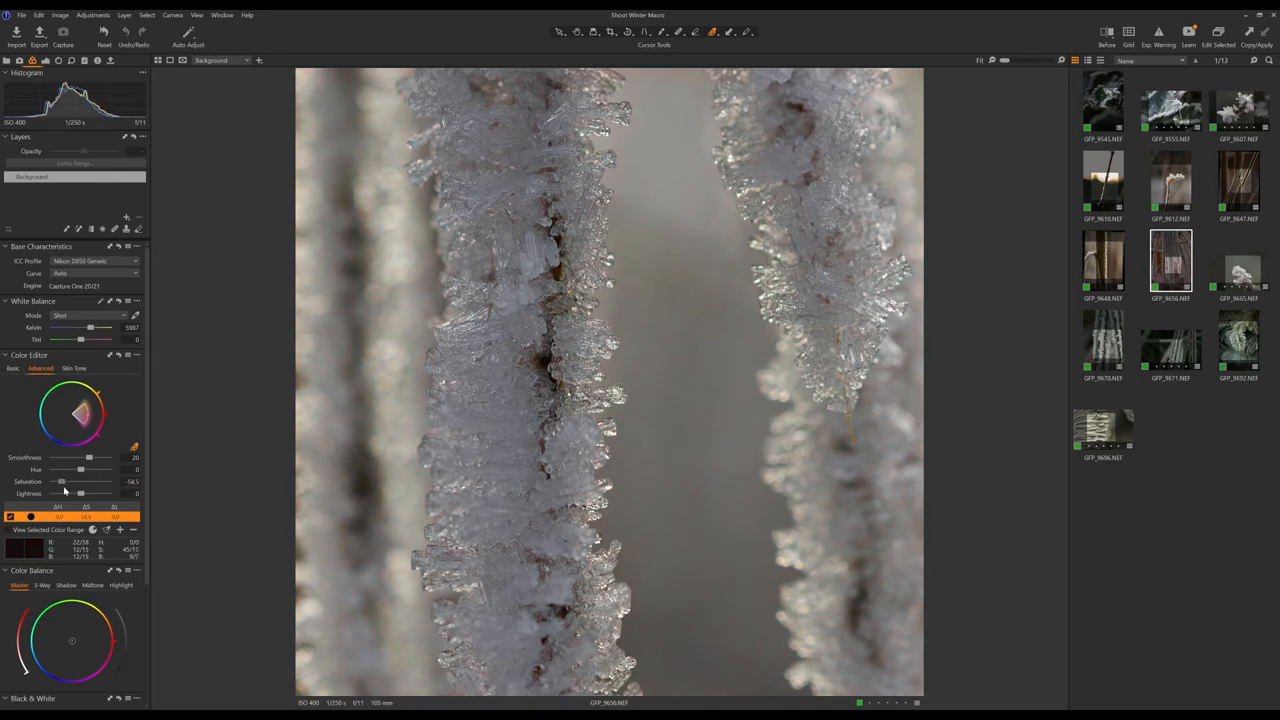
Raise the warm brown range's saturation and drag its lightness down toward -100.
left_click_drag(60, 481, 99, 481)
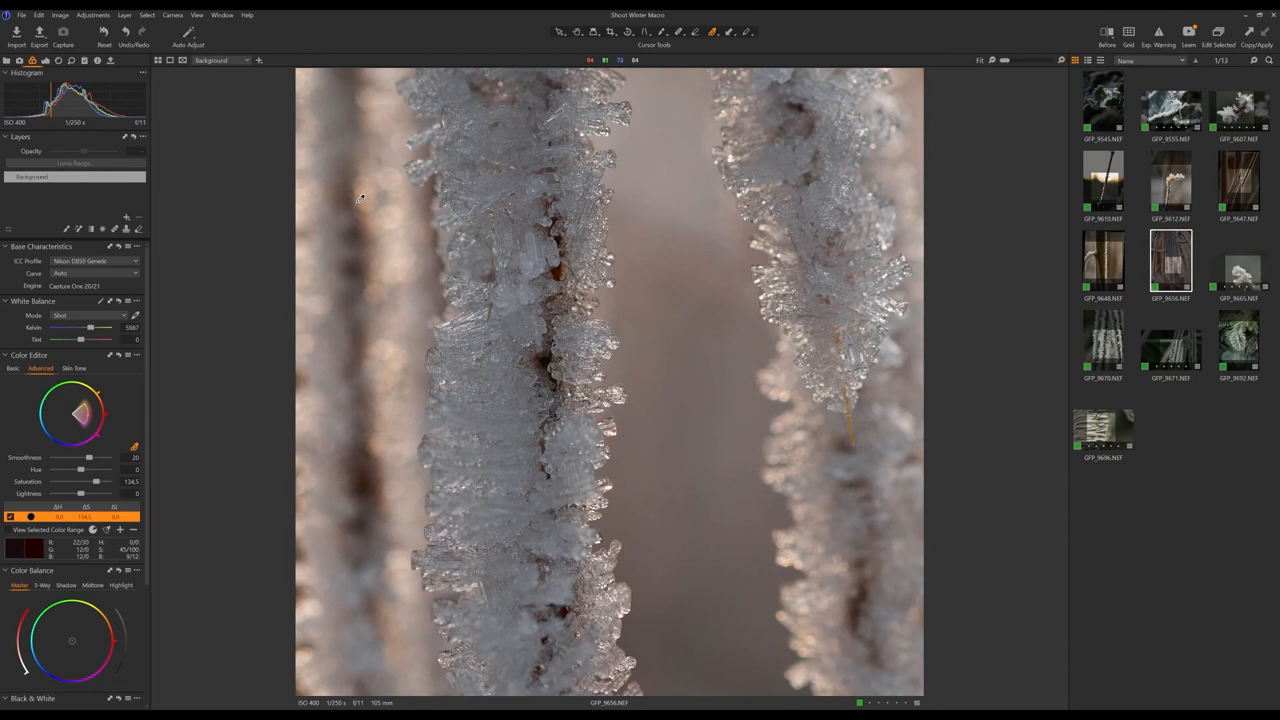
left_click_drag(81, 493, 95, 493)
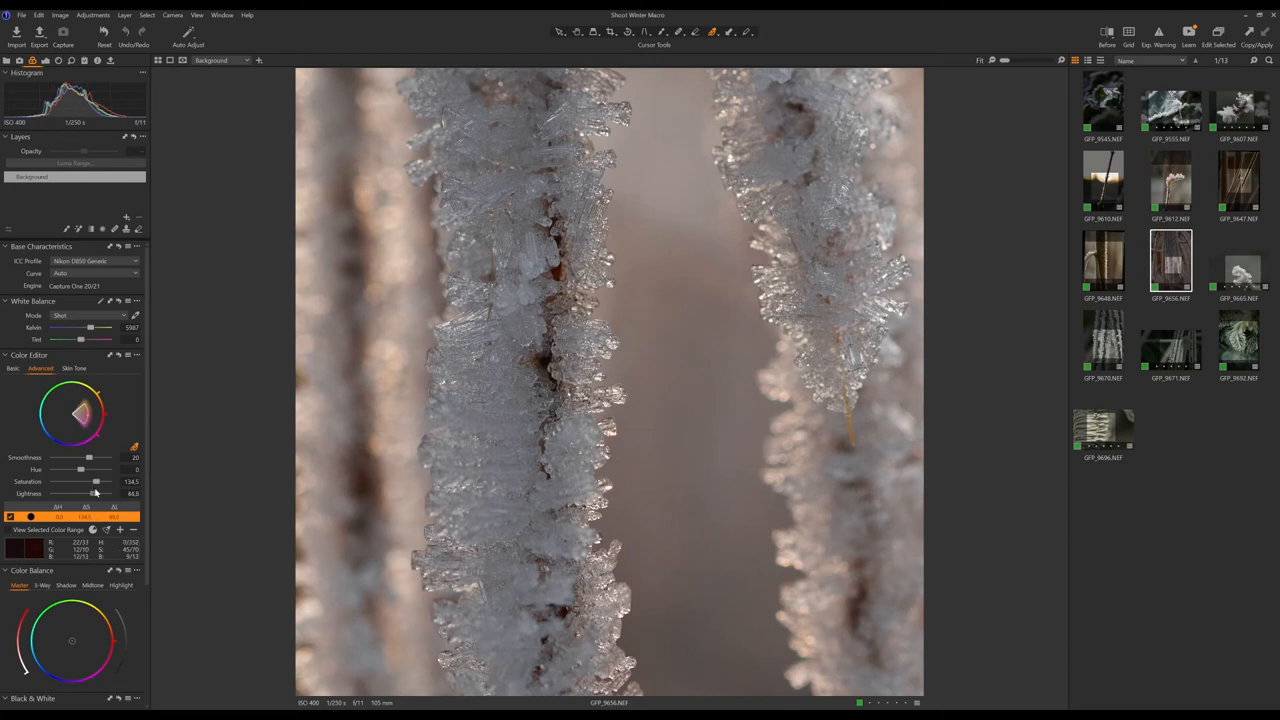
left_click_drag(95, 493, 54, 493)
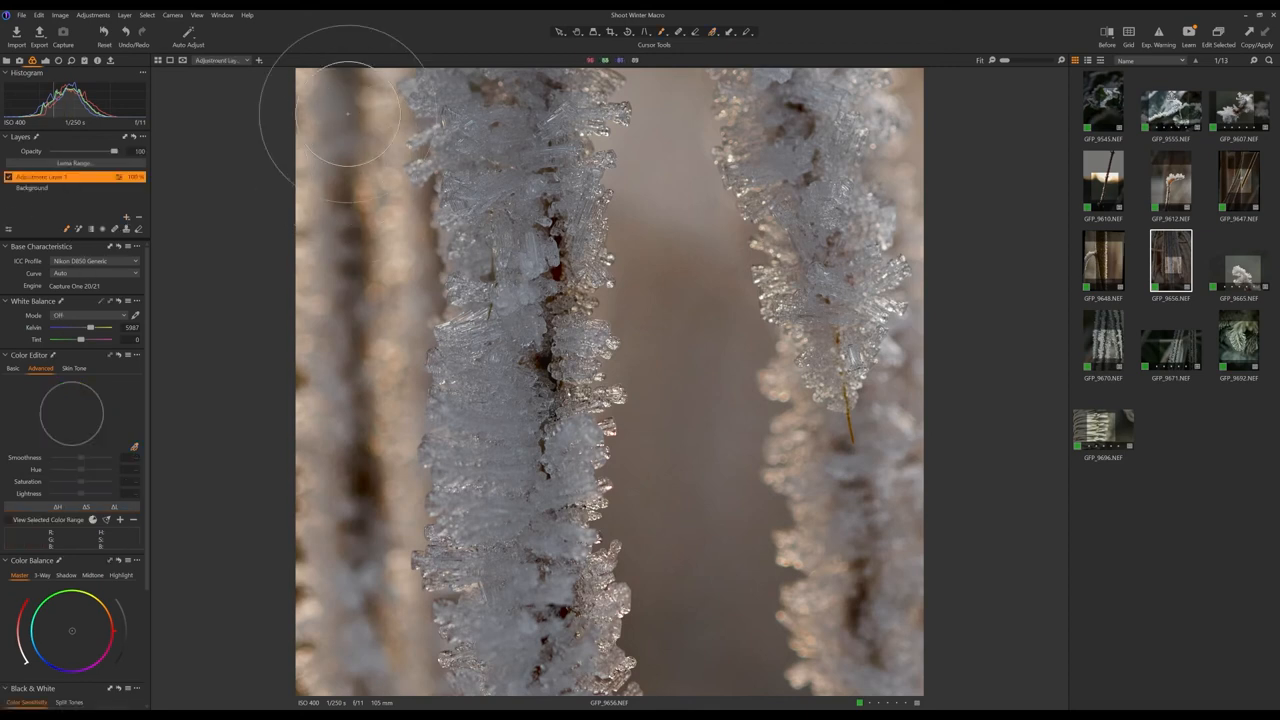
Tune the layer's orange range to about 76.4 saturation with lightness back at neutral.
left_click_drag(345, 115, 330, 330)
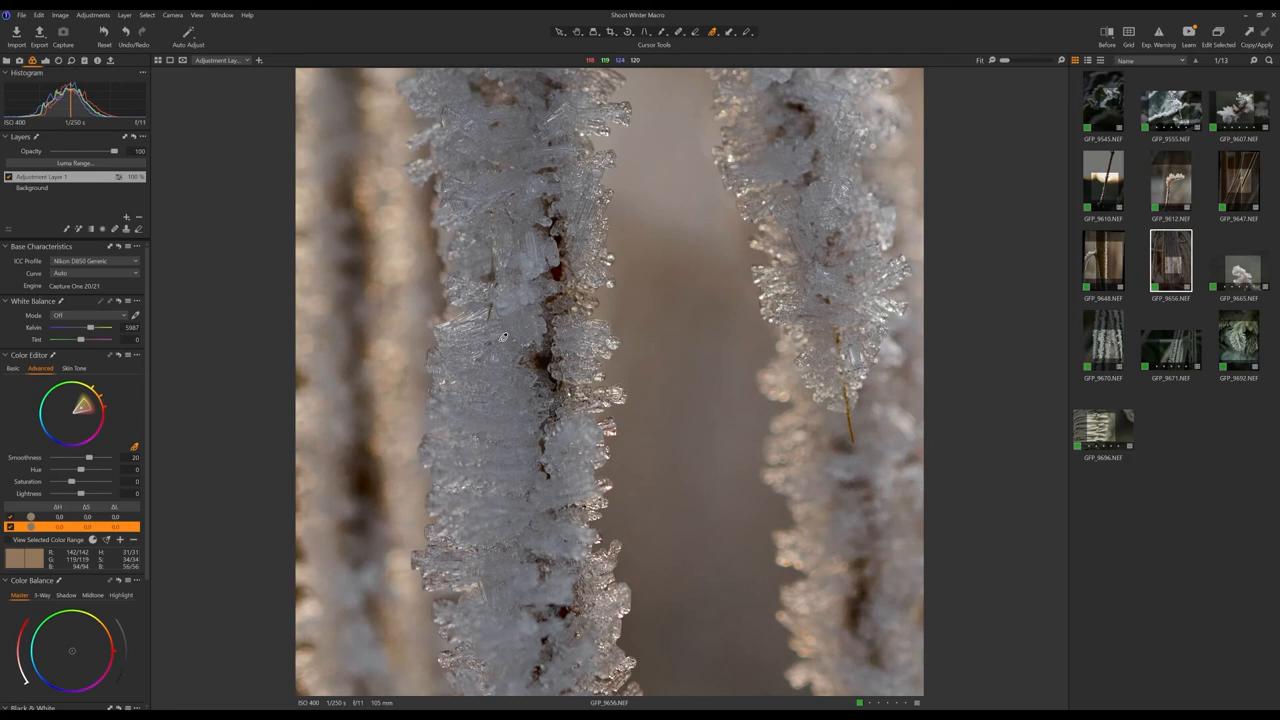
left_click_drag(88, 481, 74, 481)
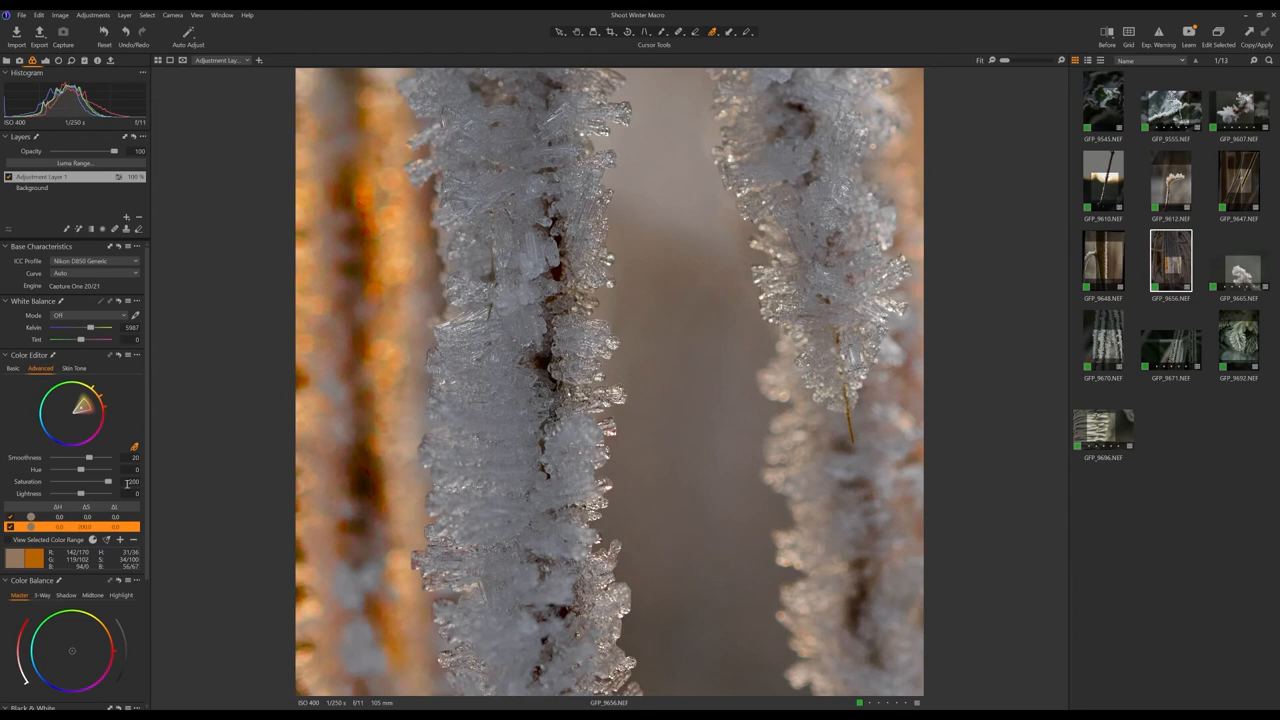
left_click_drag(108, 481, 80, 481)
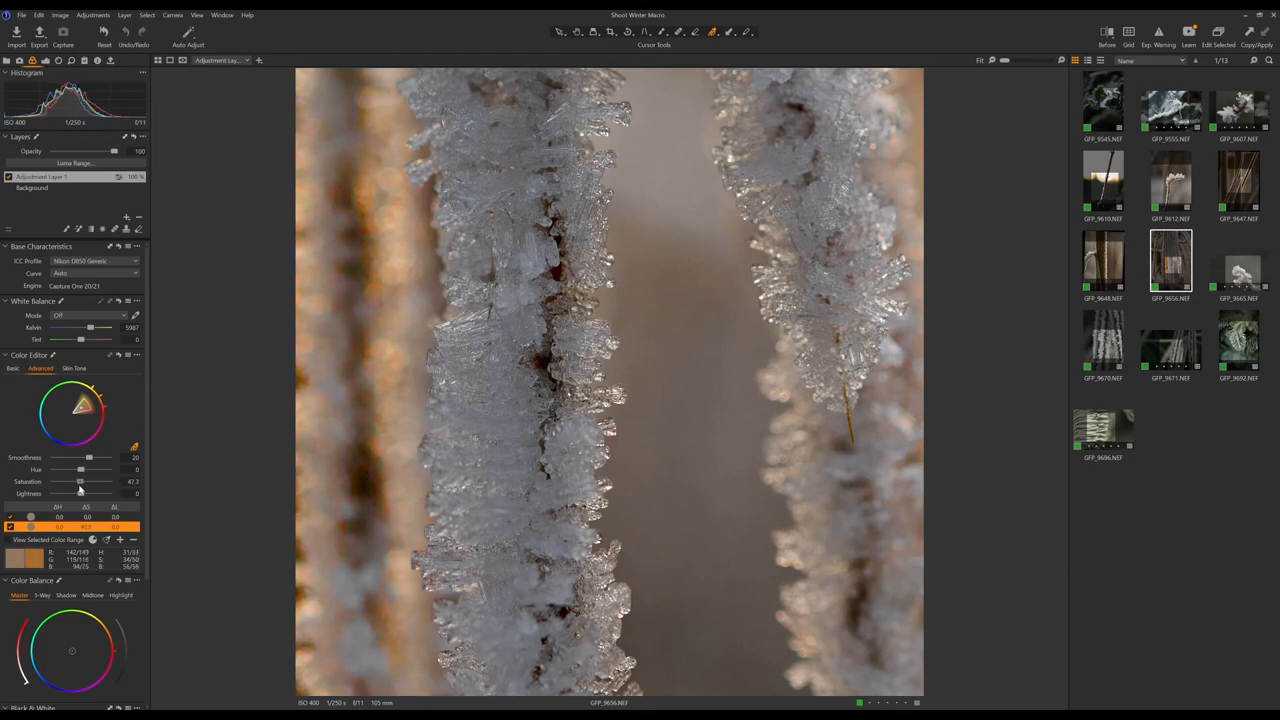
left_click_drag(80, 481, 85, 481)
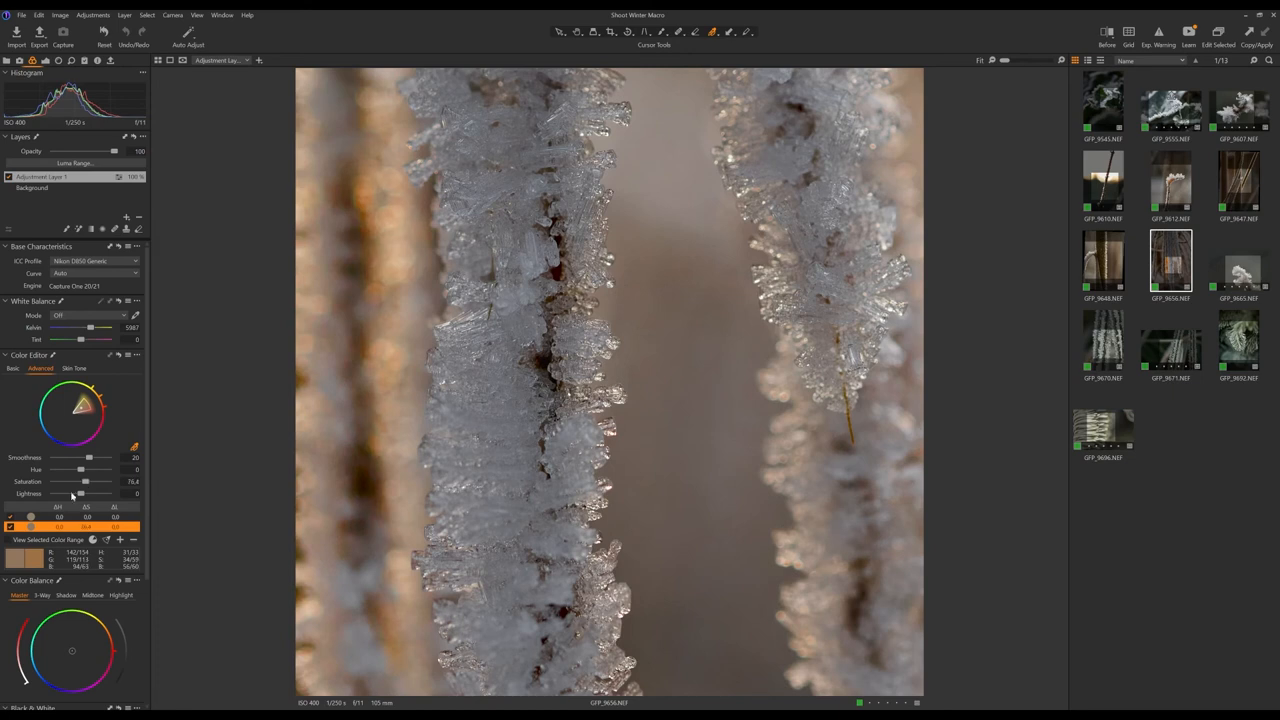
left_click_drag(72, 493, 55, 493)
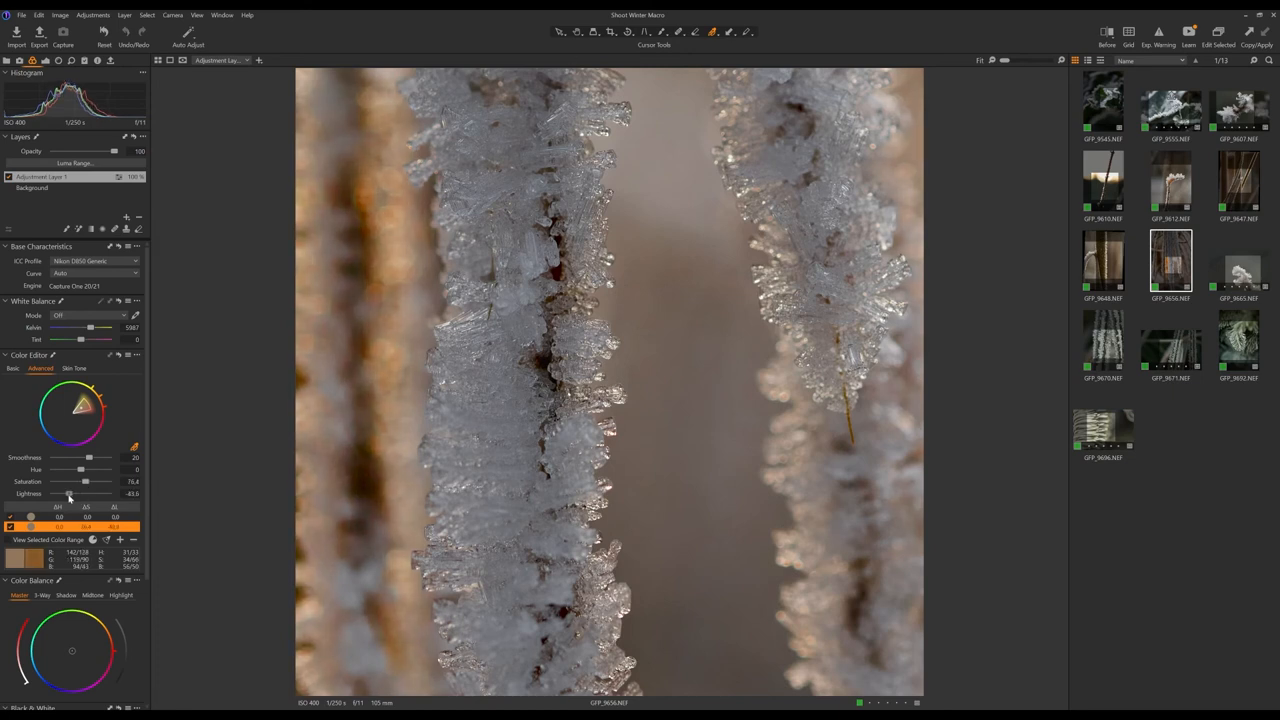
left_click_drag(68, 494, 93, 494)
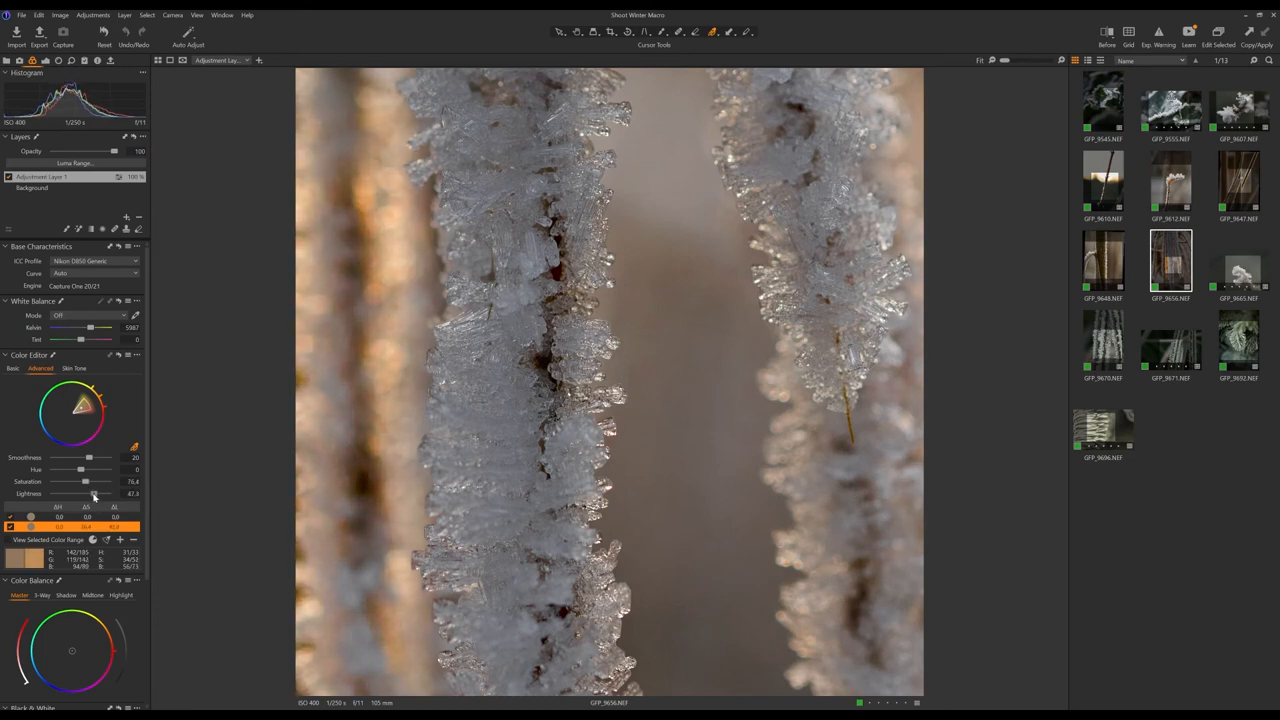
left_click_drag(92, 494, 100, 494)
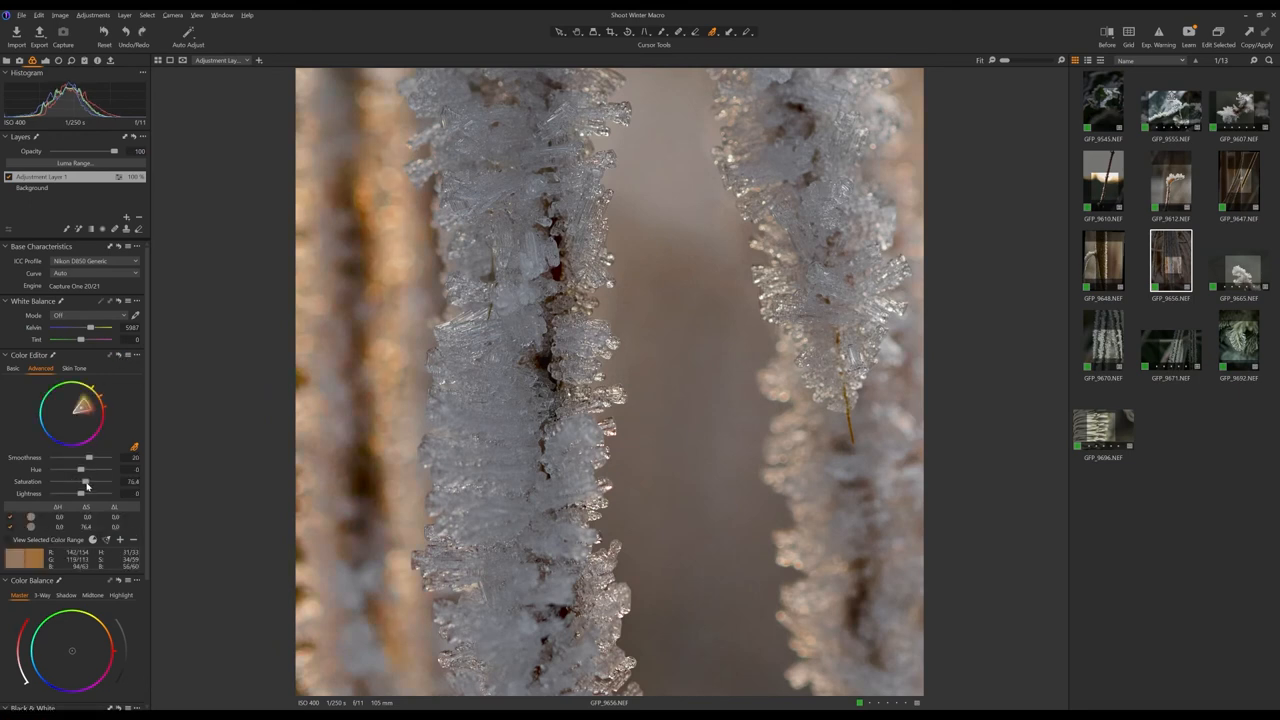
left_click_drag(86, 481, 74, 481)
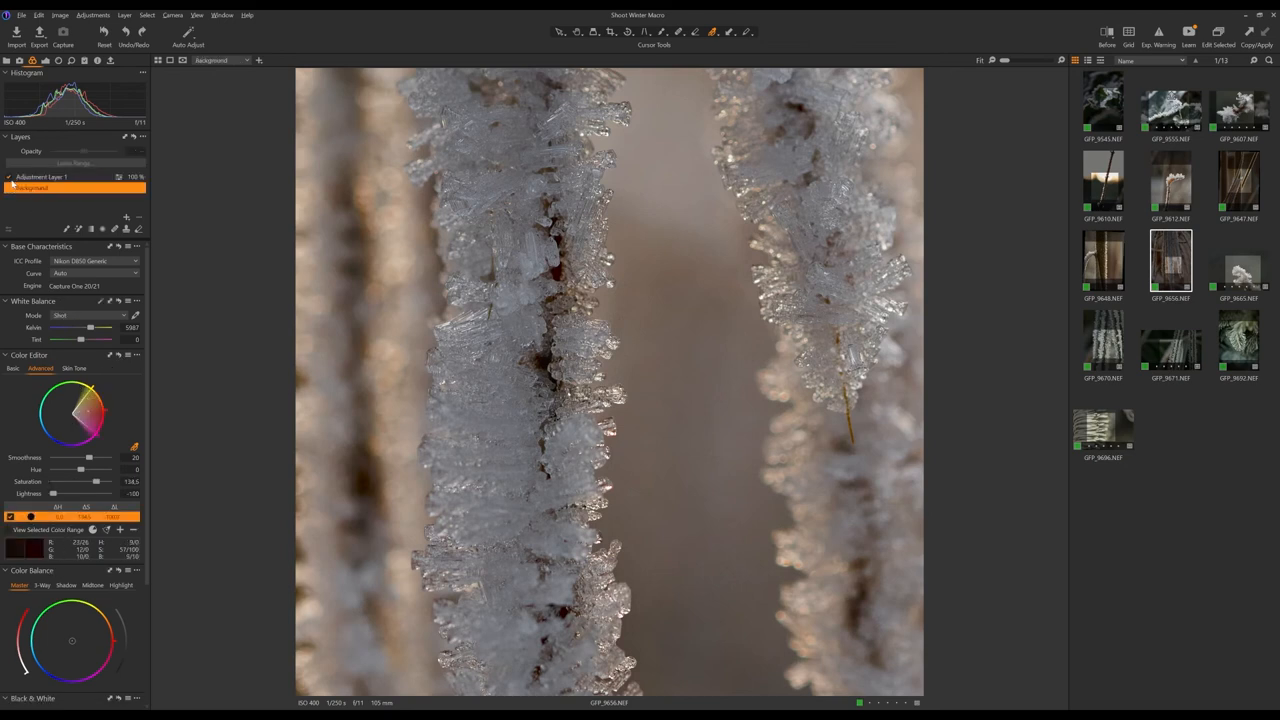
mouse_move(123, 379)
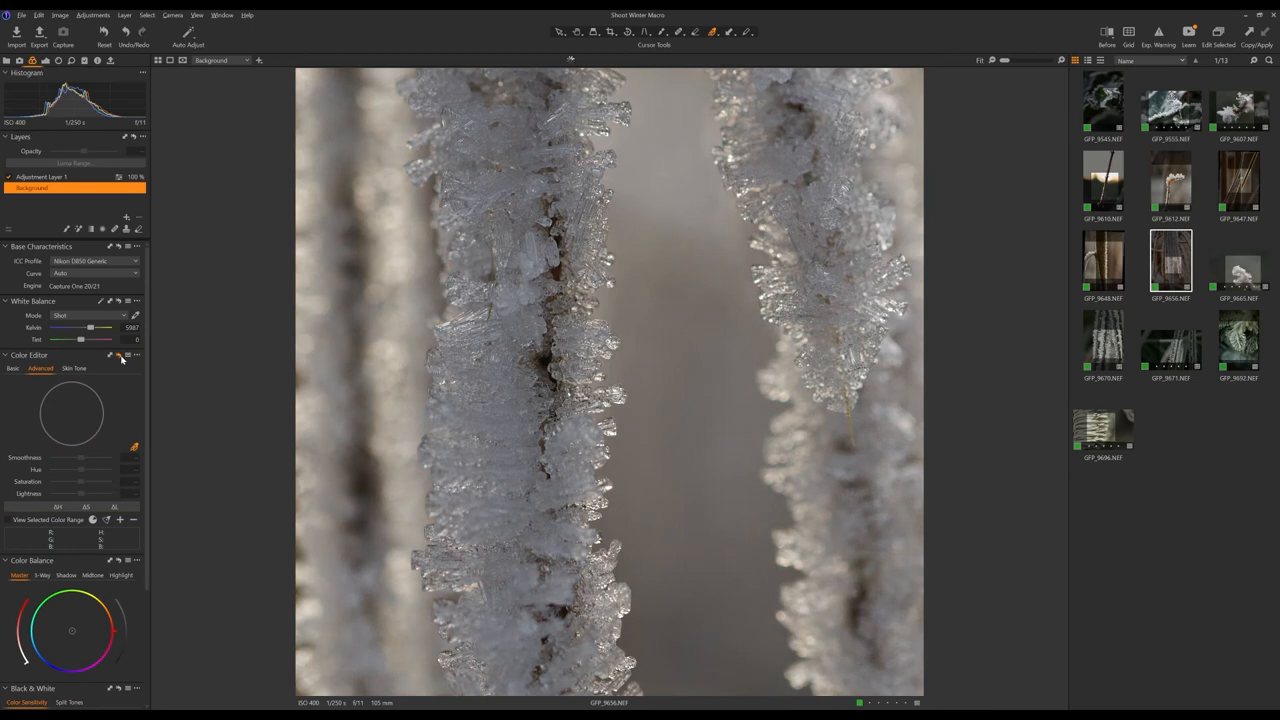
left_click(71, 410)
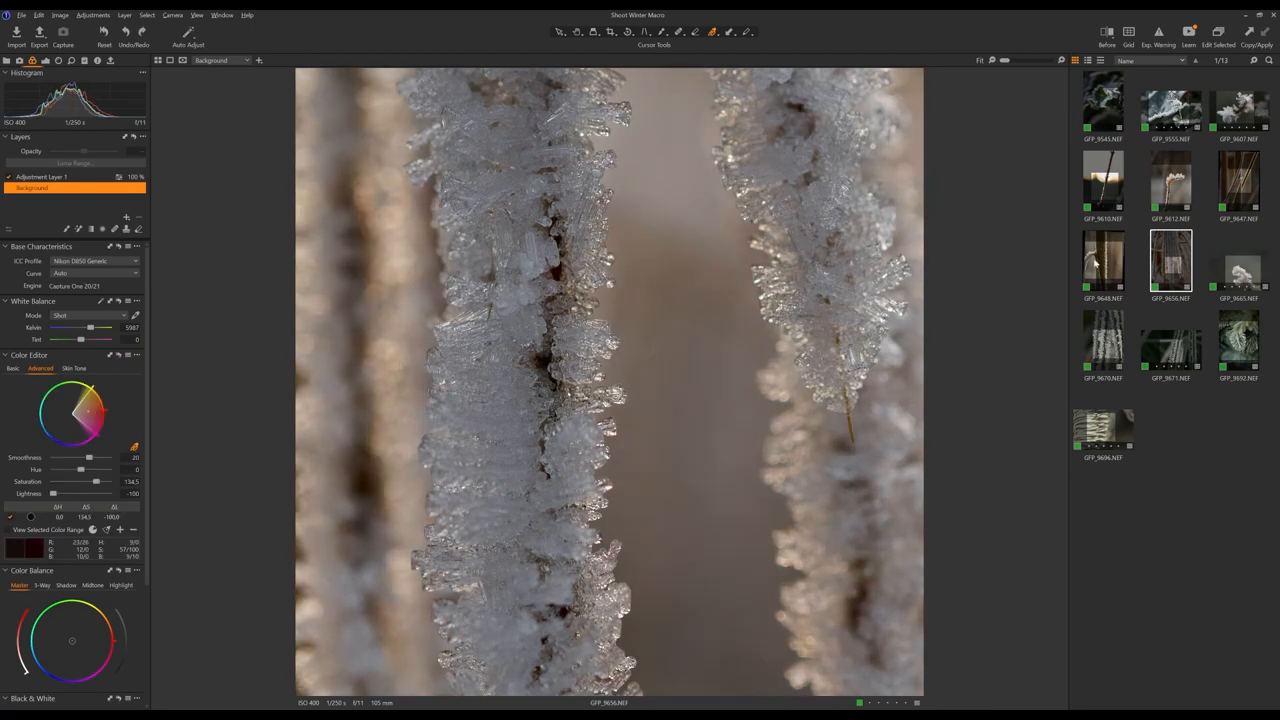
left_click(1102, 270)
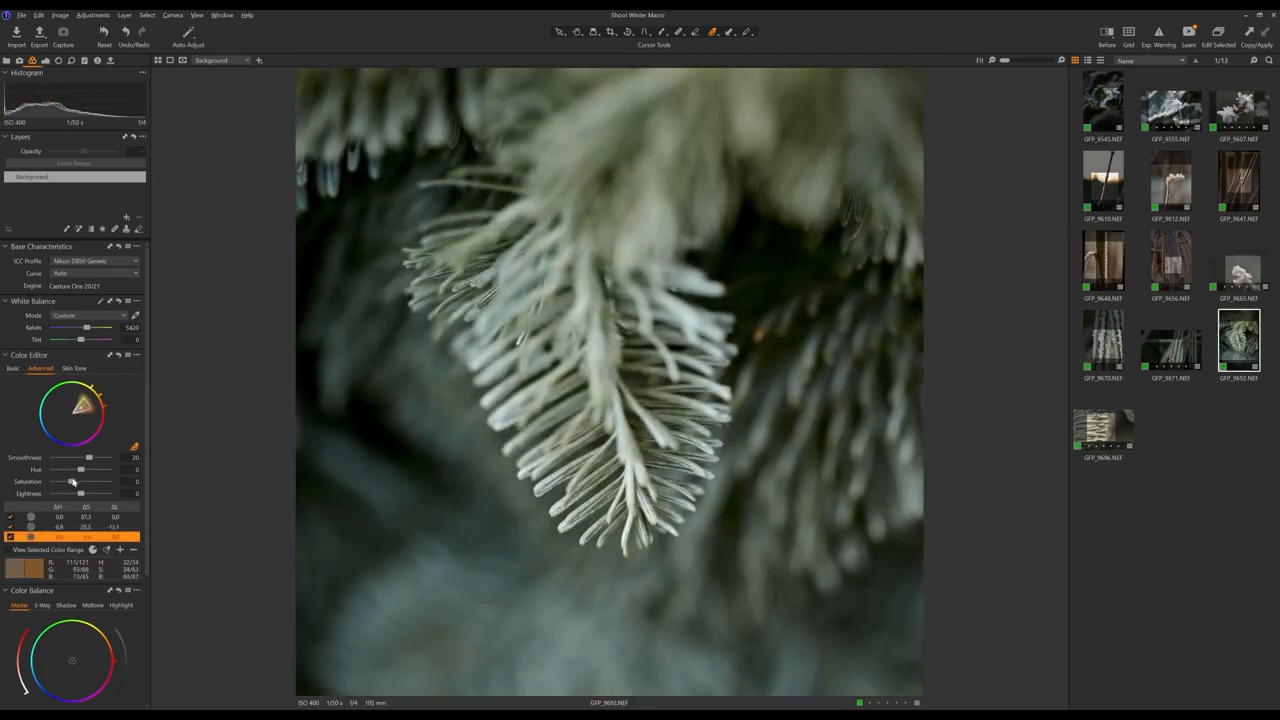
Raise a saturation slider, then view the frosted leaf edge and ice-crystal twig photos.
left_click_drag(78, 481, 110, 481)
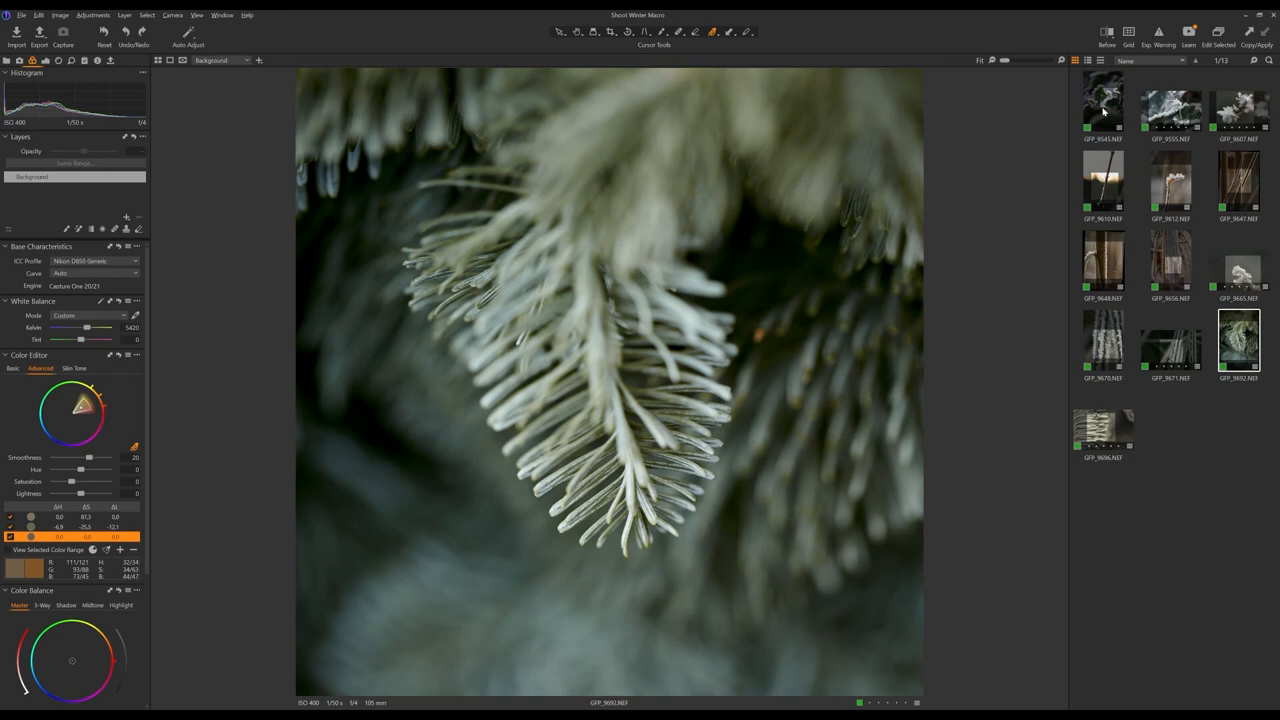
left_click(1172, 108)
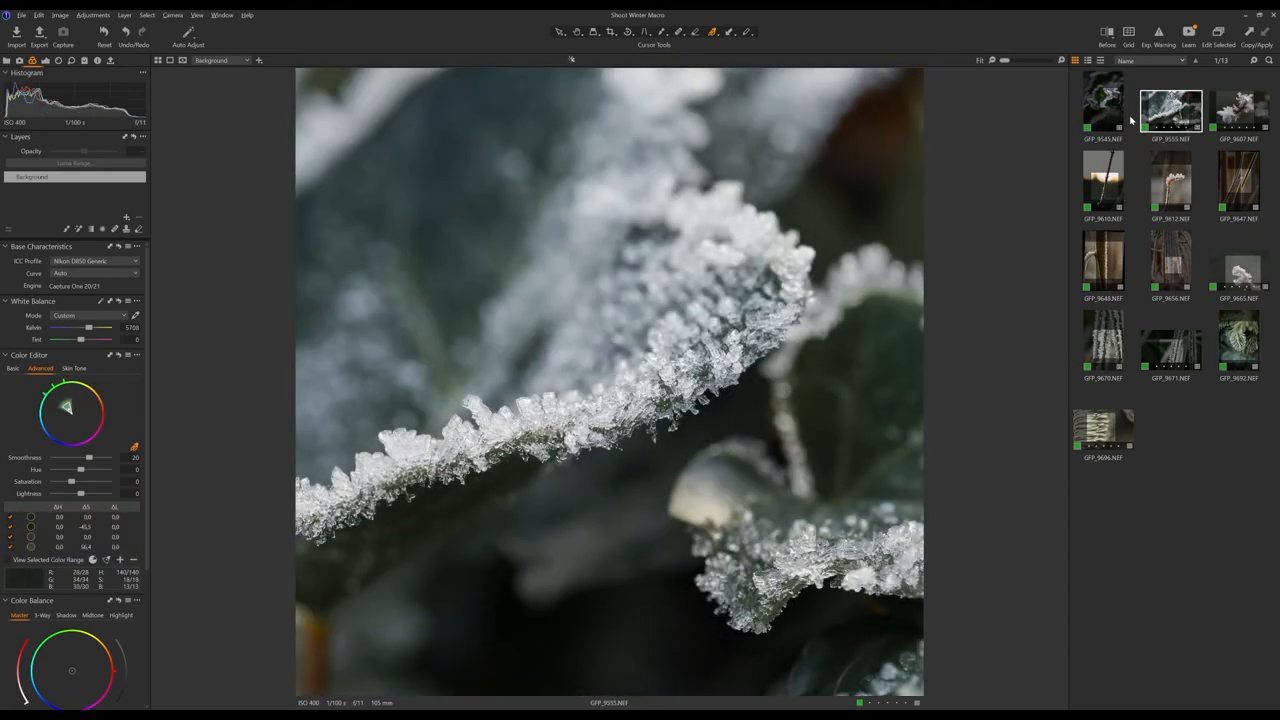
left_click(1240, 110)
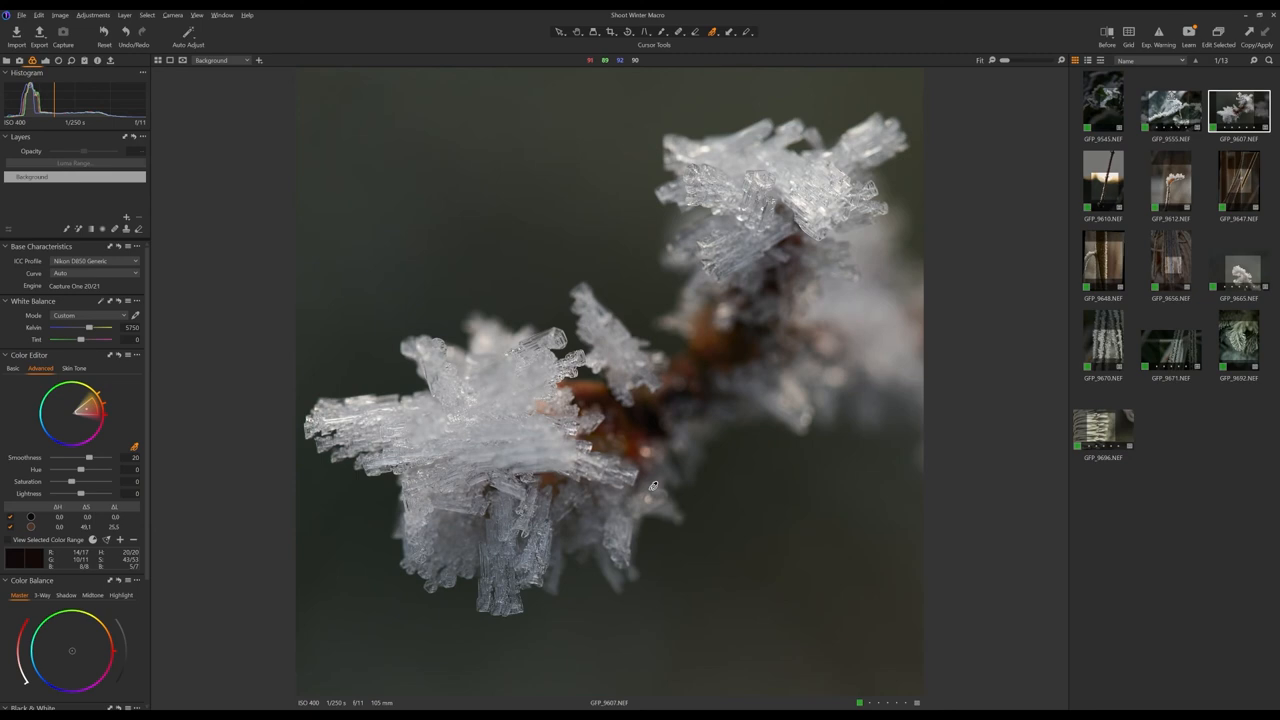
left_click(1105, 110)
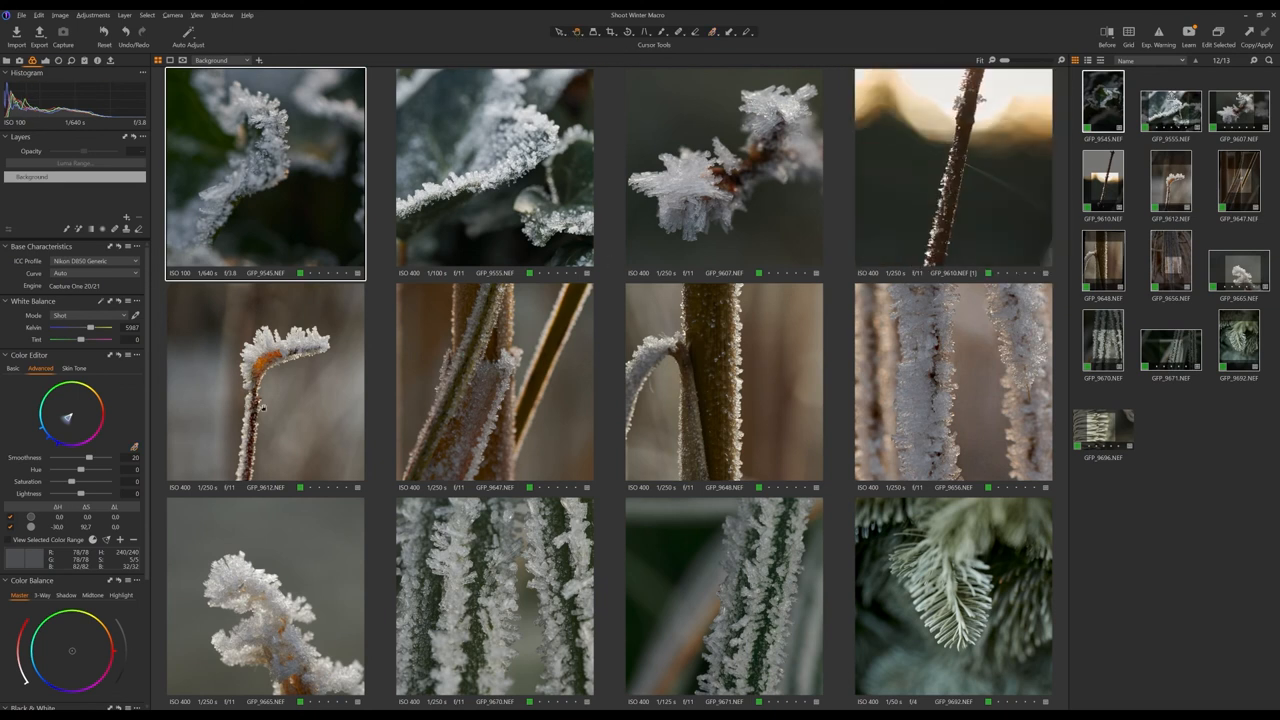
In the grid, select orange-tinged stem GFP_9612, then arched stem GFP_9648.
left_click(265, 385)
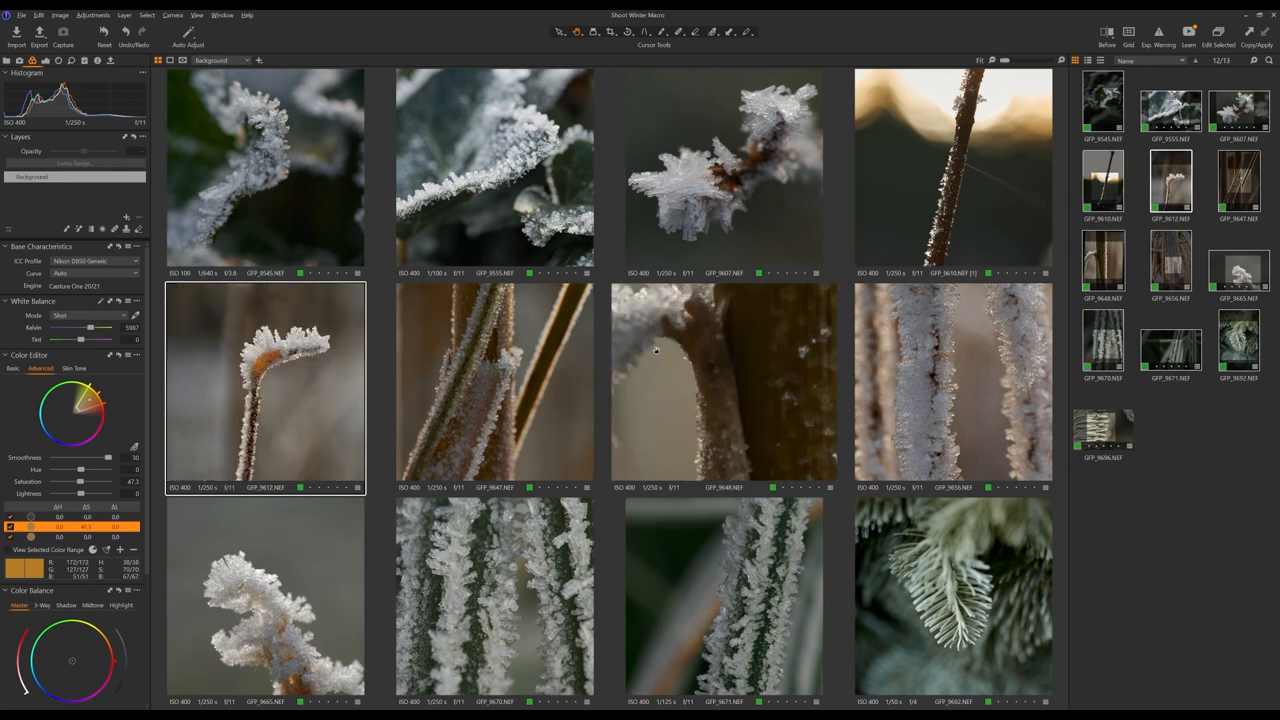
left_click(718, 395)
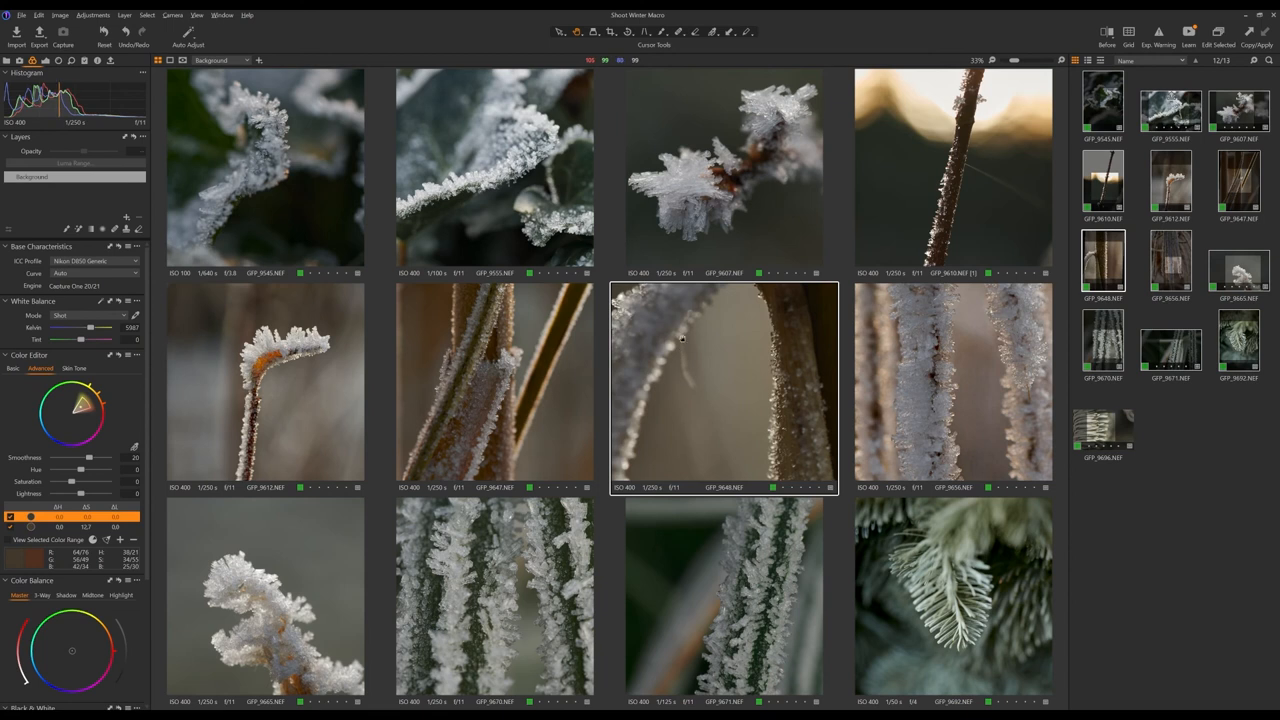